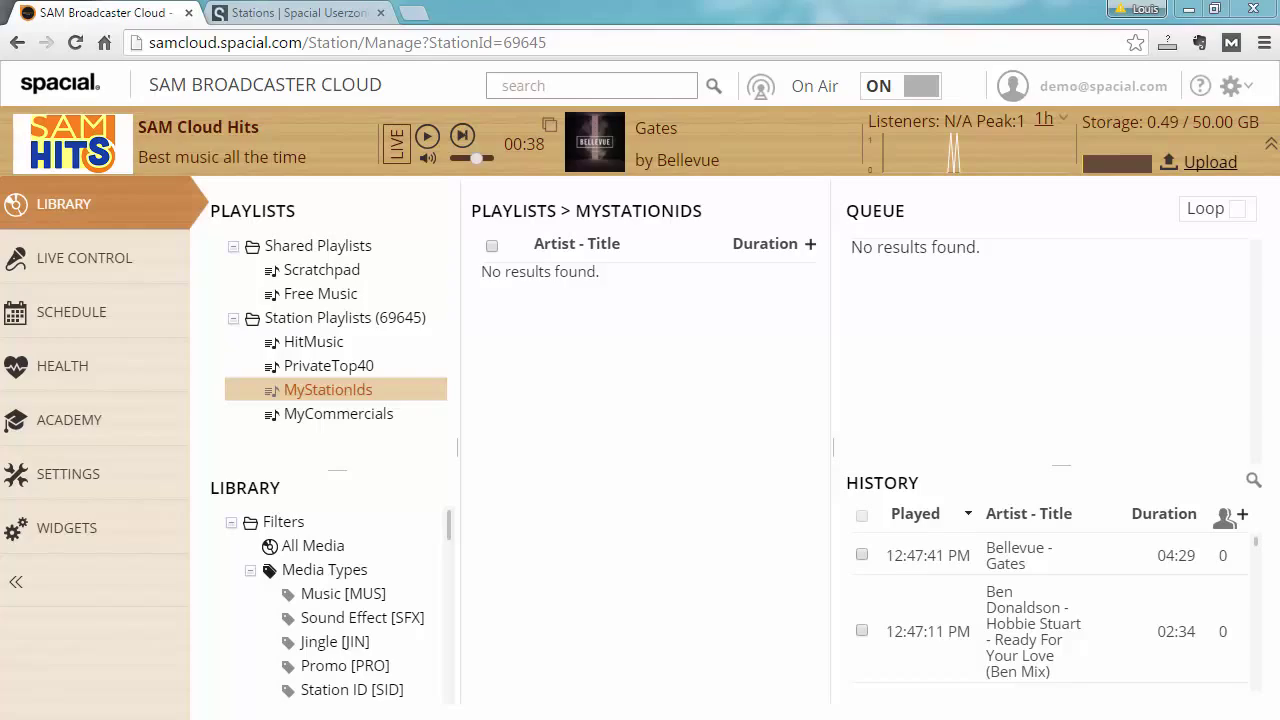
Step: Open the Scratchpad shared playlist, glance at its context menu and dismiss it
left_click(320, 268)
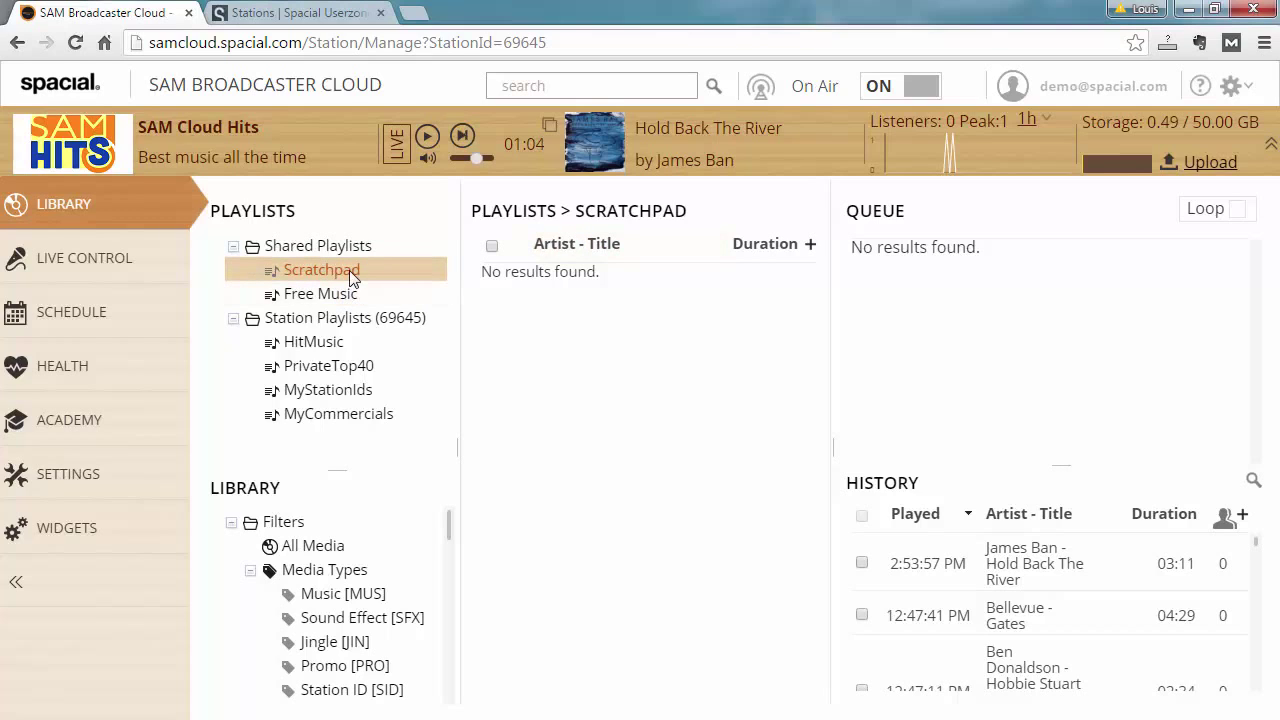
right_click(320, 268)
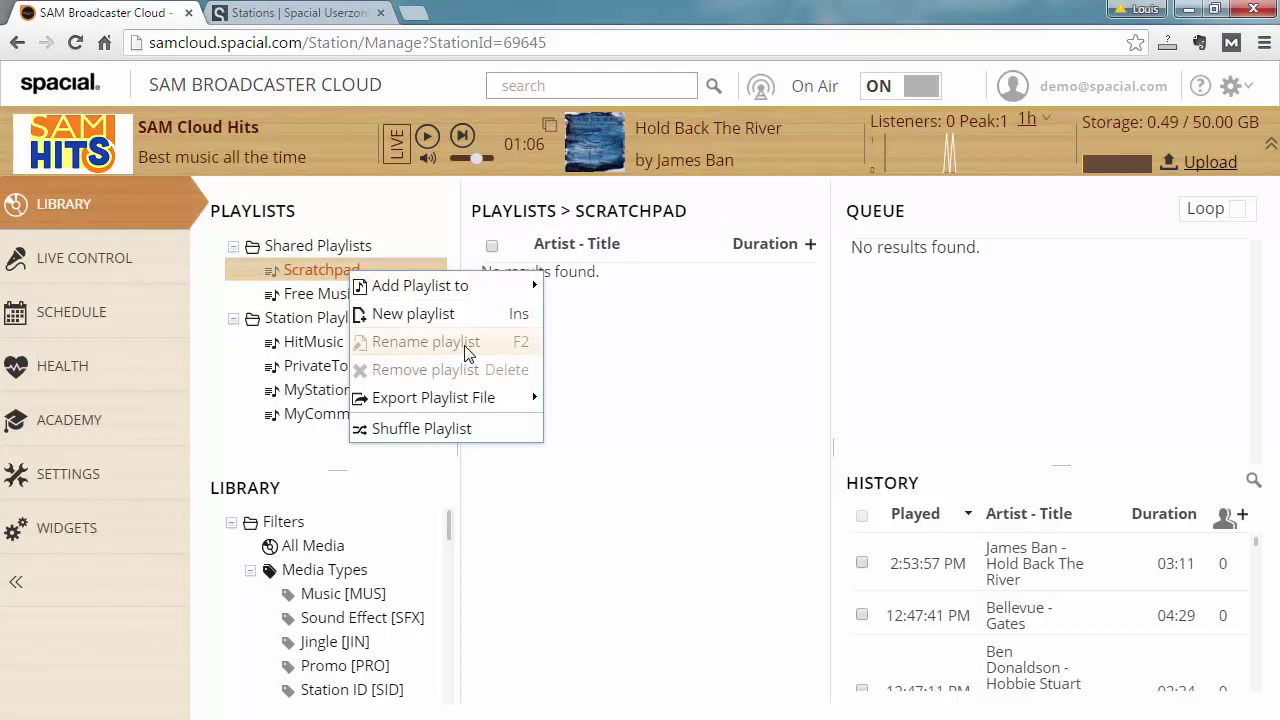
left_click(560, 340)
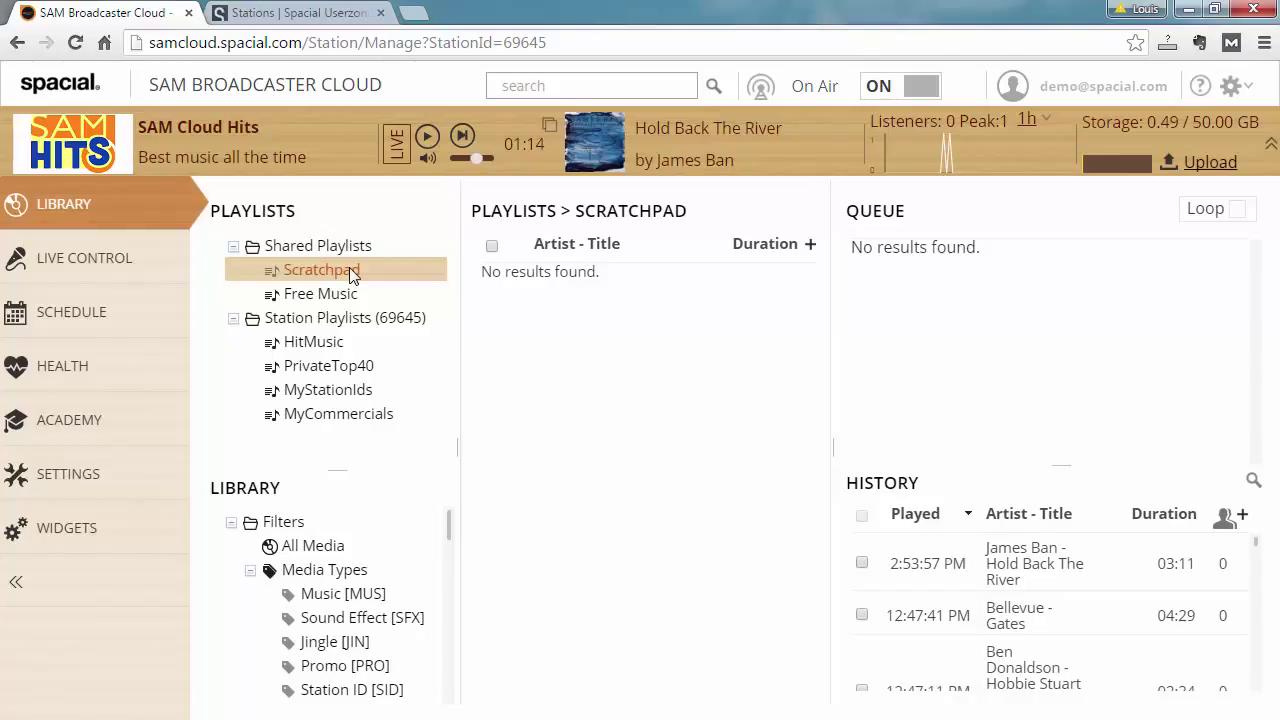
mouse_move(348, 268)
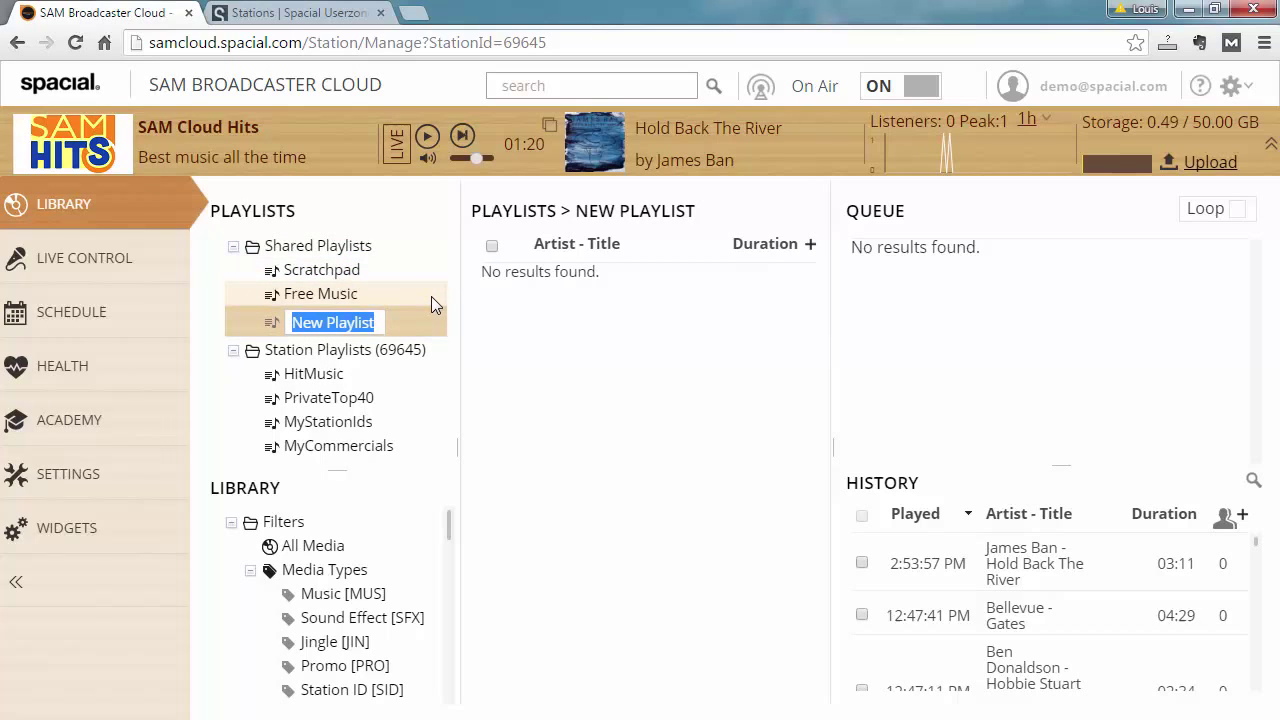
Step: Name the new shared playlist 'BulkEdit' and confirm it
type("BulkEdit")
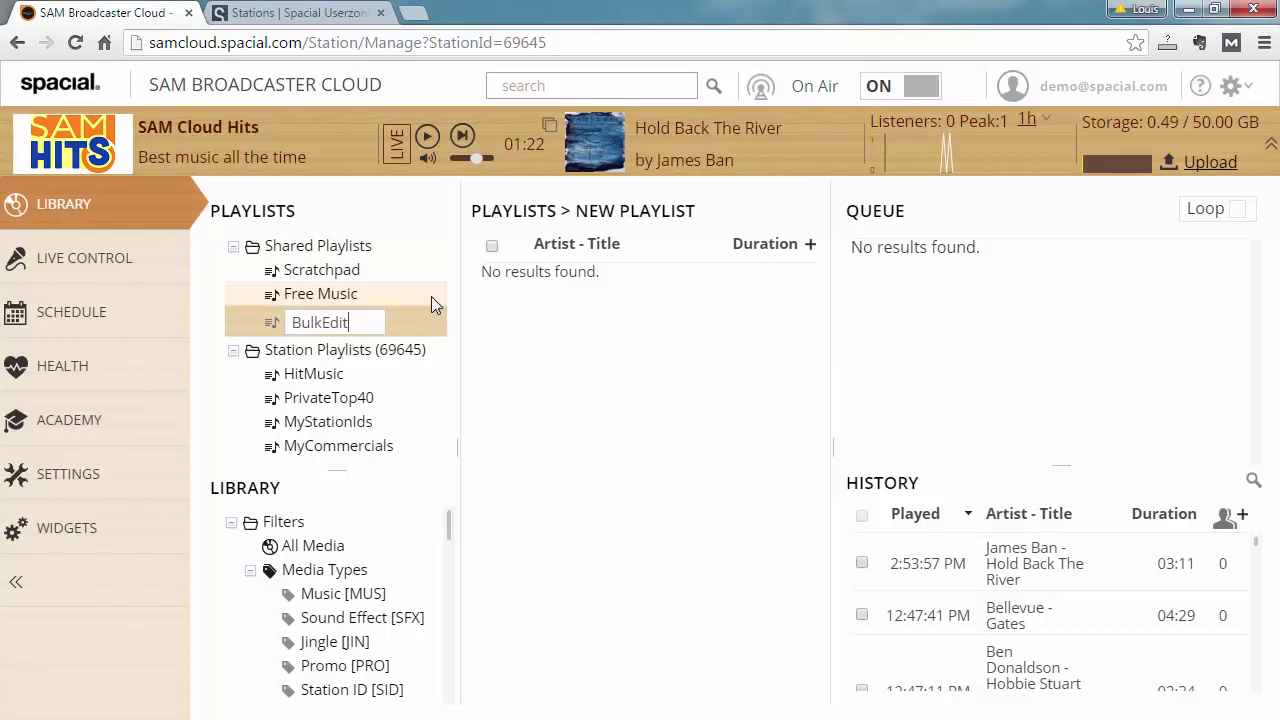
key("Return")
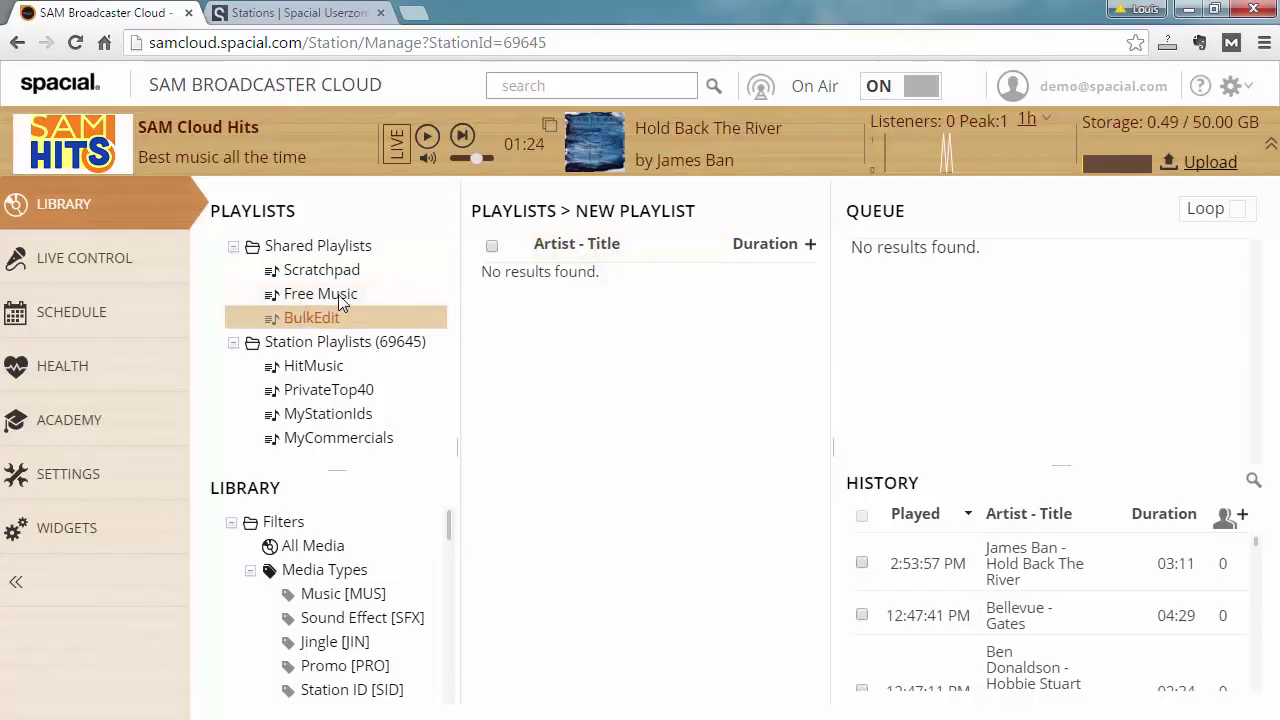
left_click(320, 292)
type("stinger")
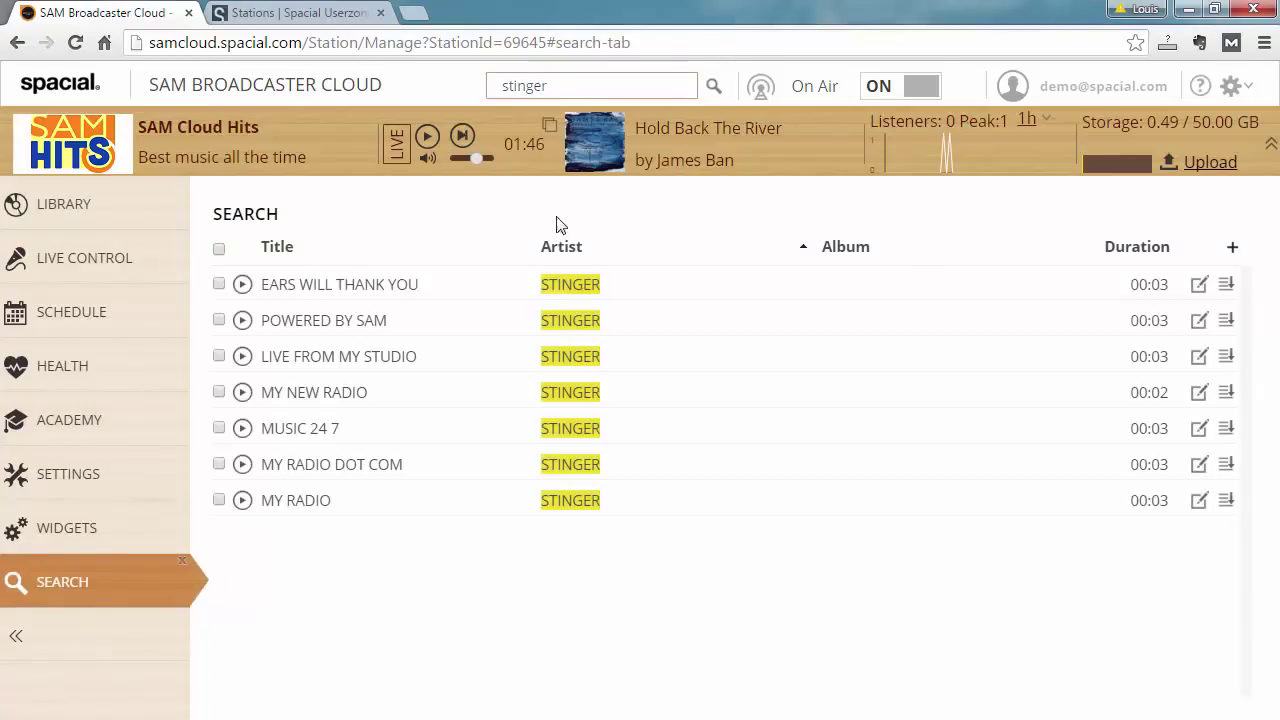
Step: Add all seven STINGER search results to the BulkEdit playlist and return to the library
left_click(220, 248)
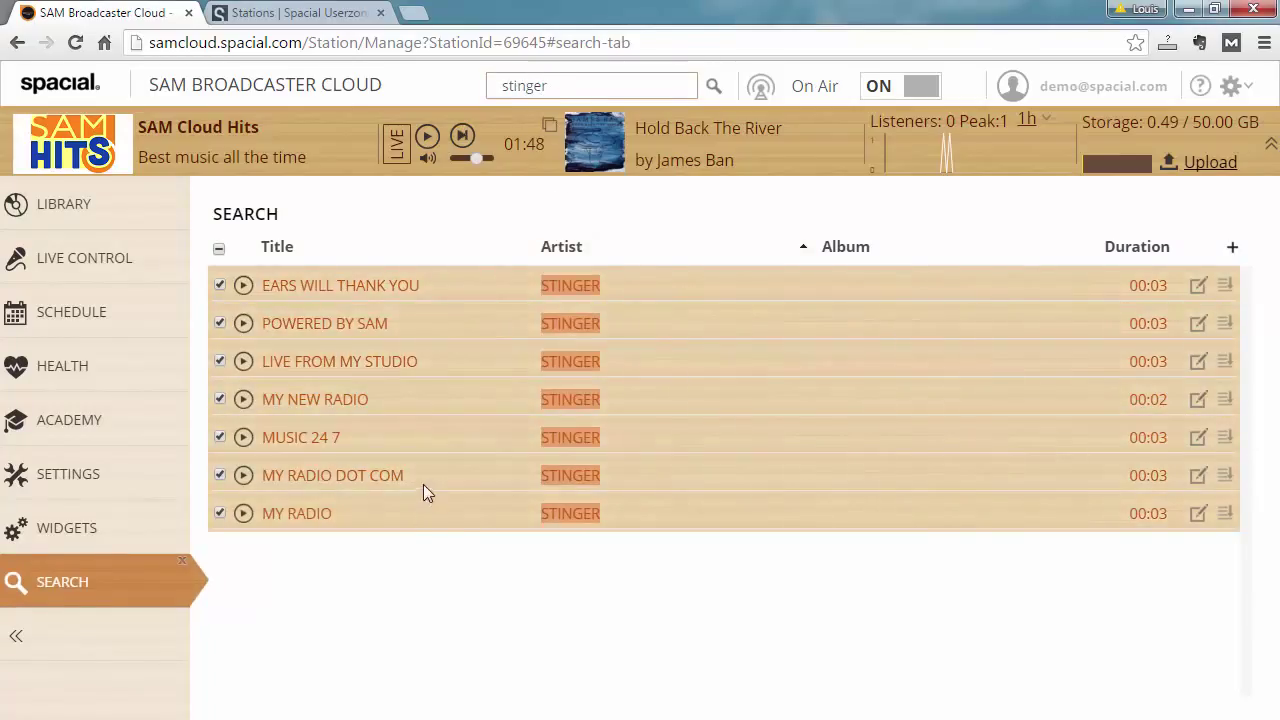
right_click(330, 360)
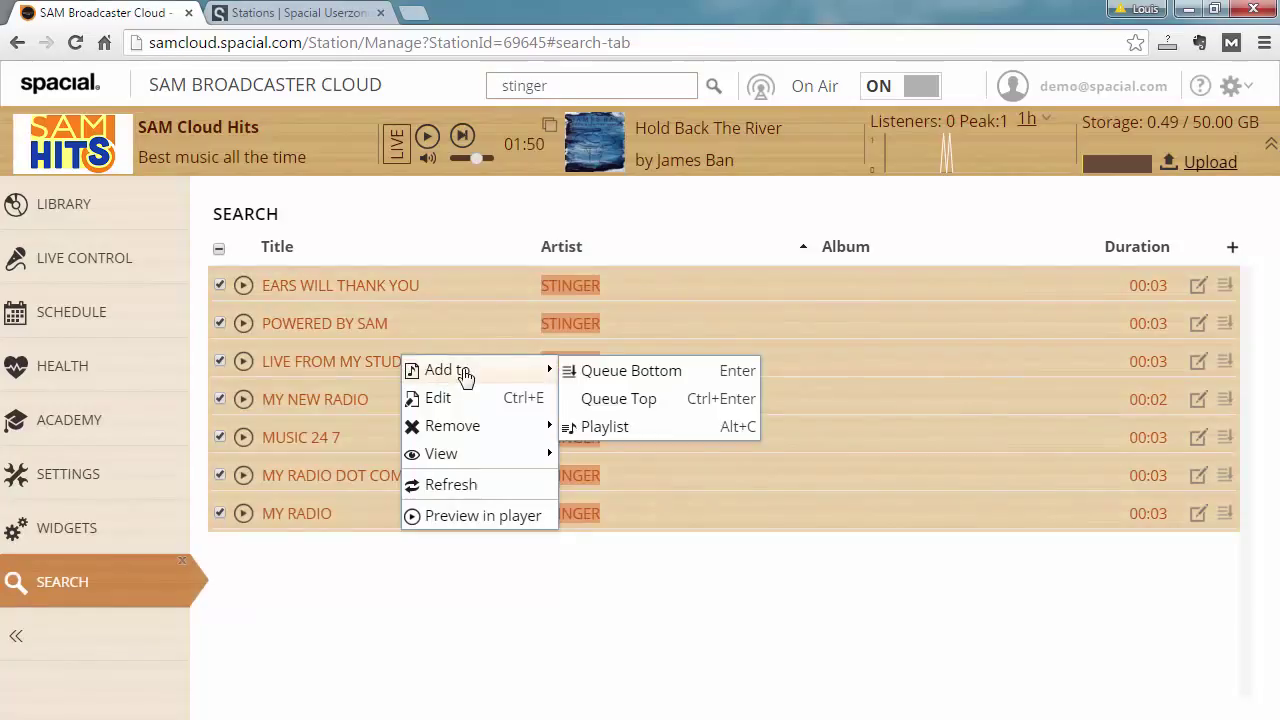
left_click(604, 426)
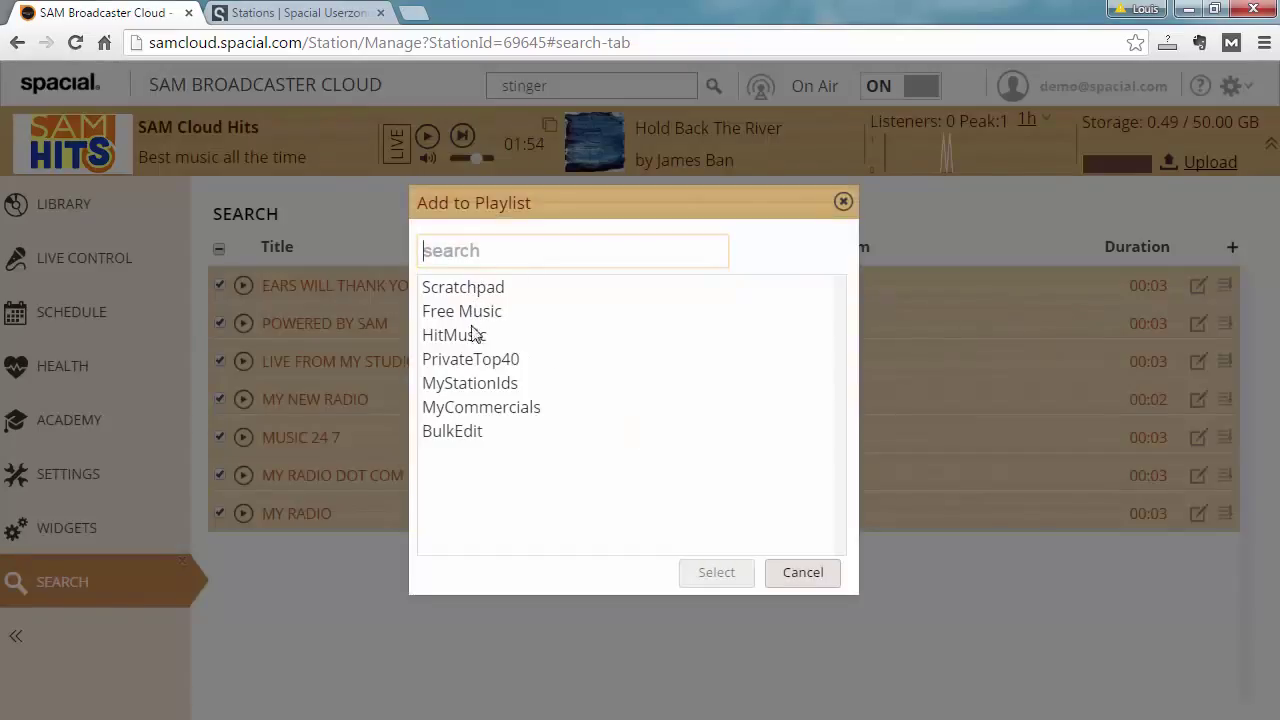
left_click(802, 572)
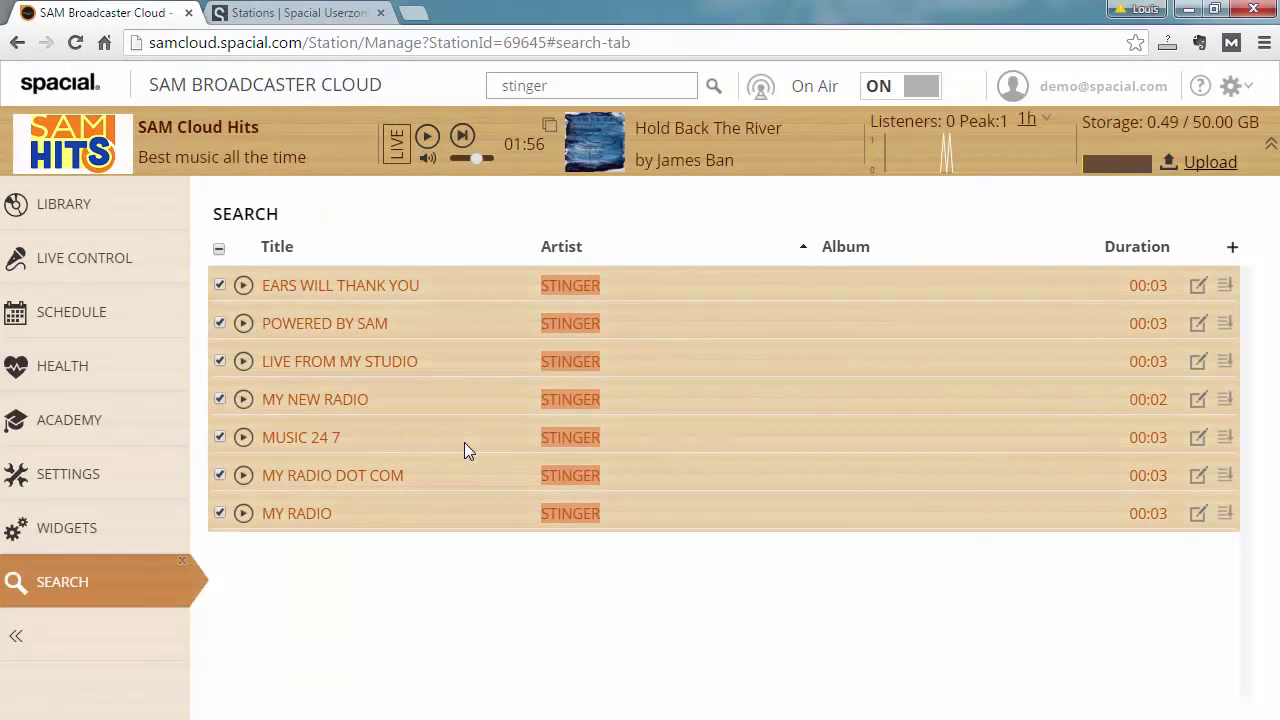
left_click(64, 204)
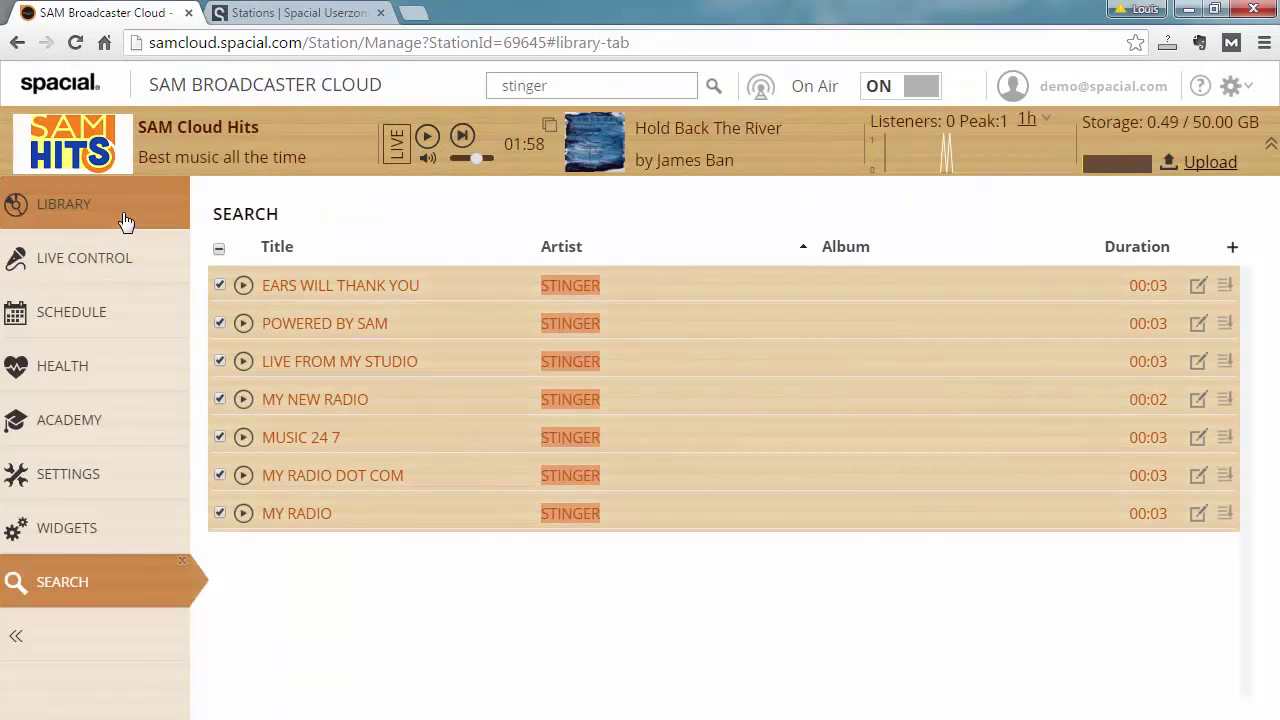
Step: Open BulkEdit with its Stinger tracks and remove the Crystals track from the queue
left_click(64, 204)
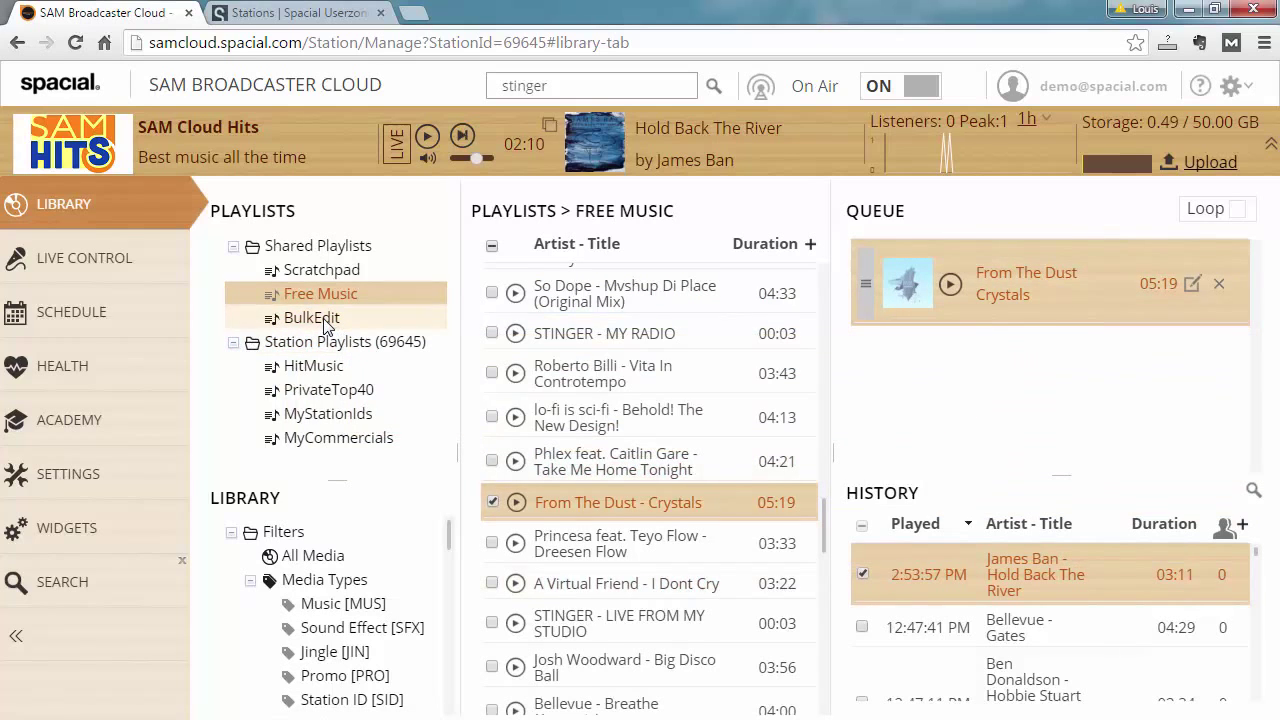
left_click(312, 316)
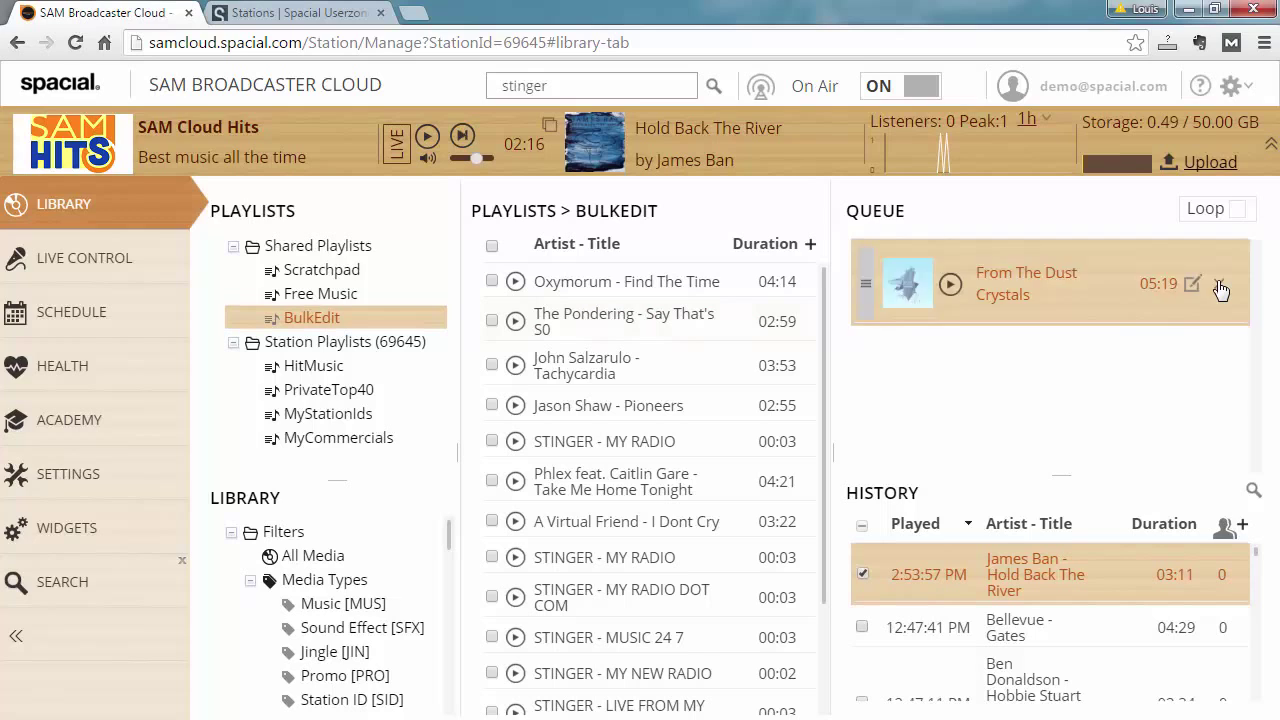
left_click(1220, 284)
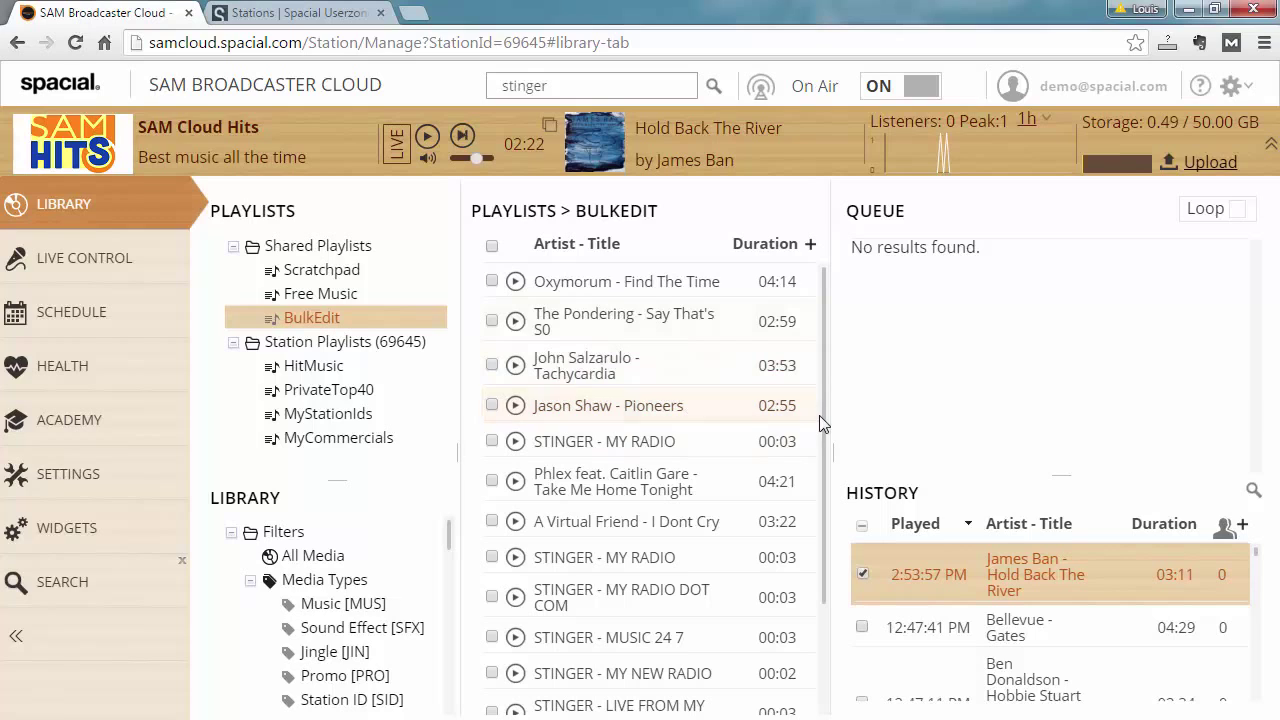
mouse_move(470, 304)
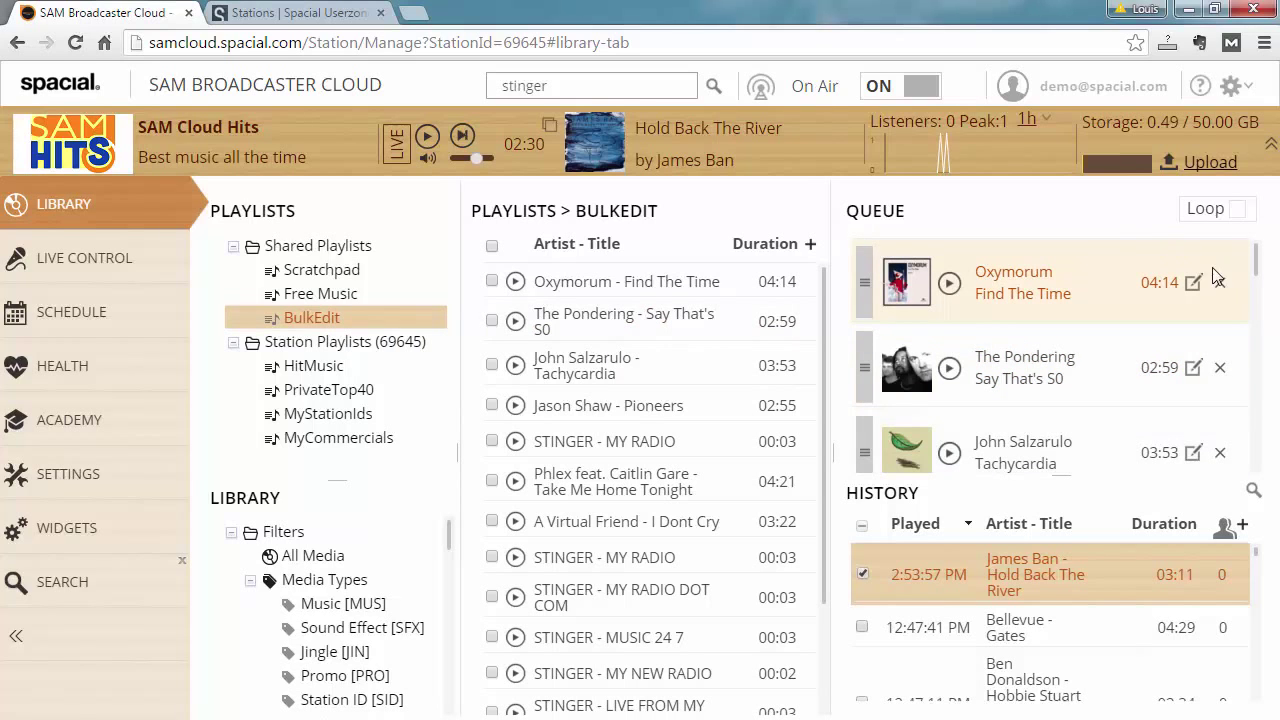
mouse_move(1056, 440)
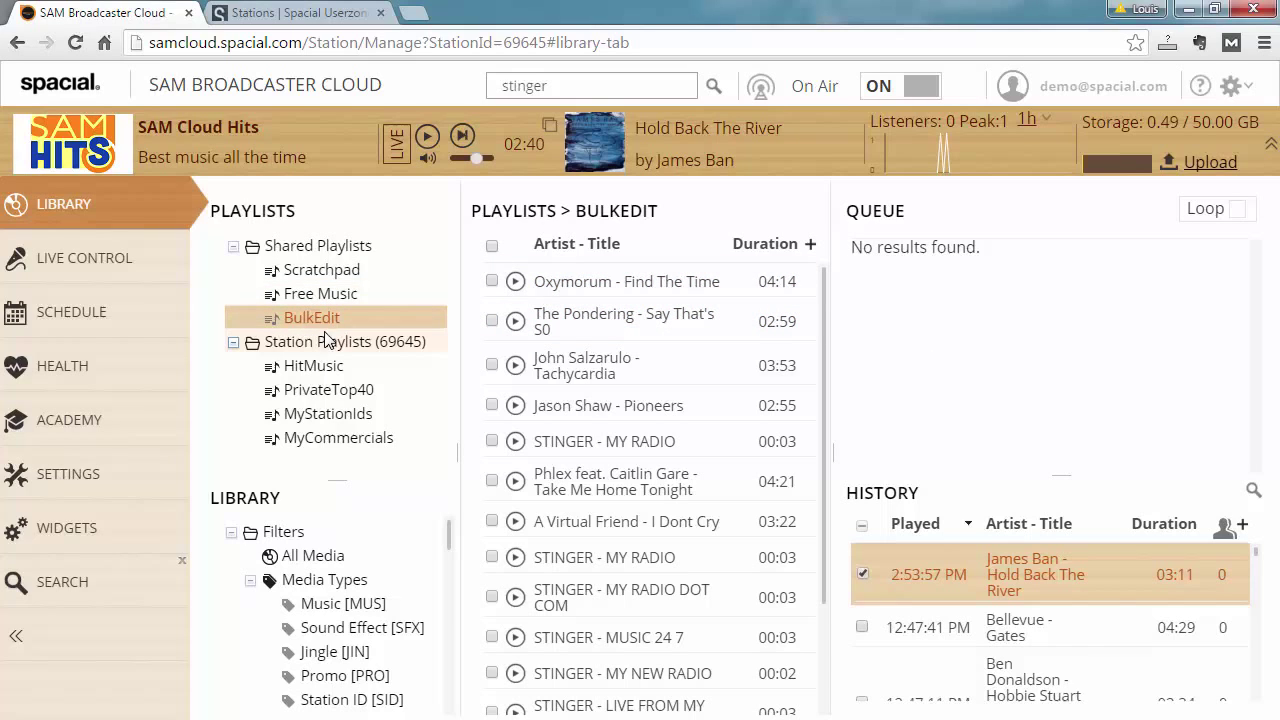
Step: Load the HitMusic station playlist and scroll through its tracks including the Stinger items
left_click(312, 364)
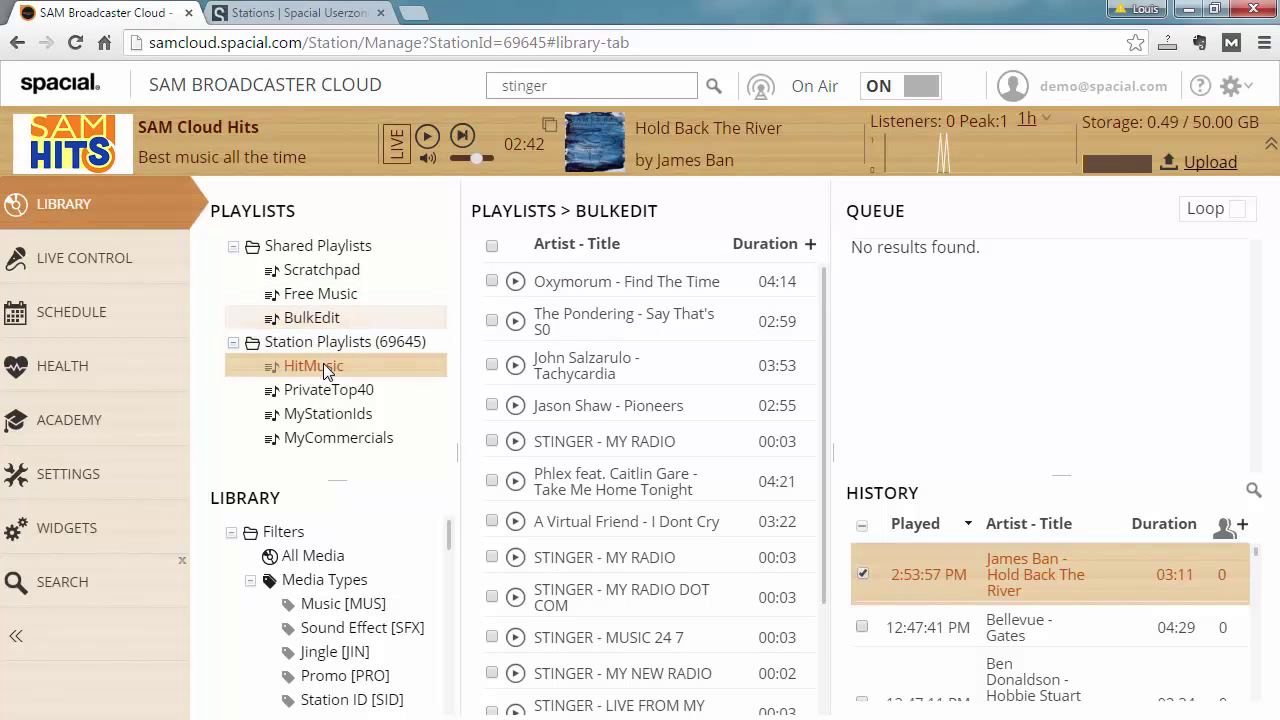
left_click(312, 364)
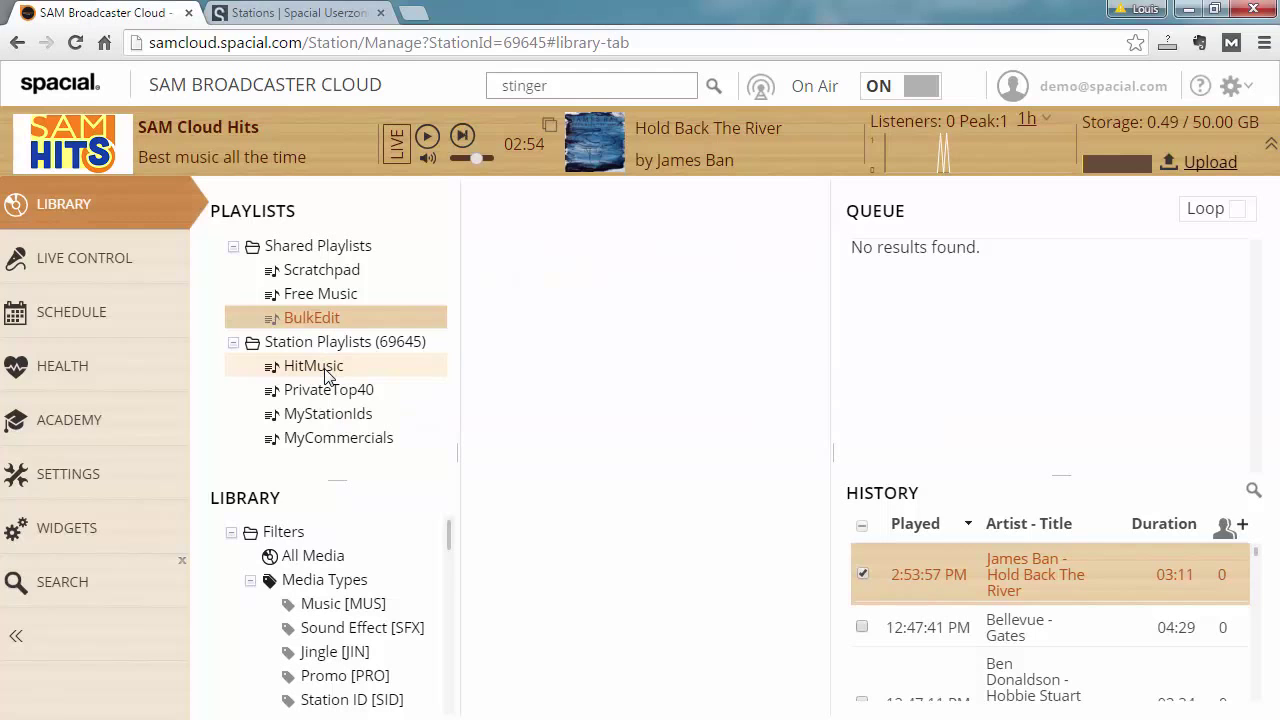
left_click(312, 364)
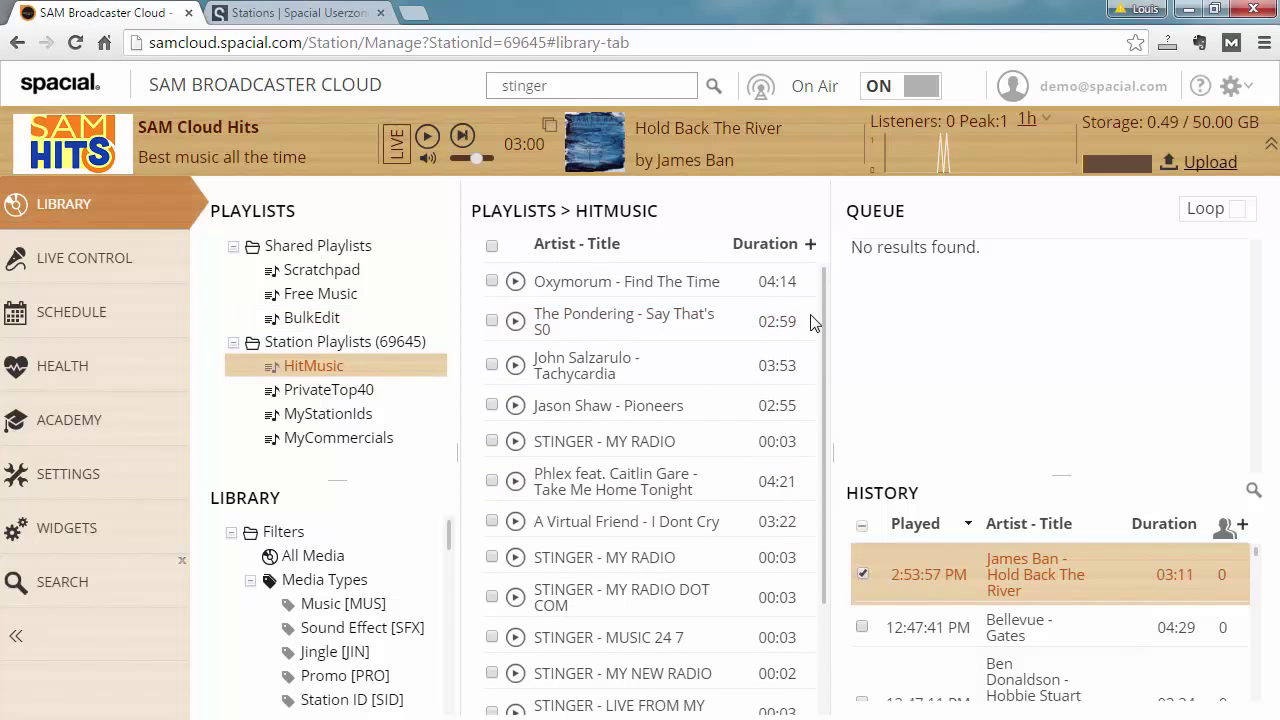
left_click(312, 316)
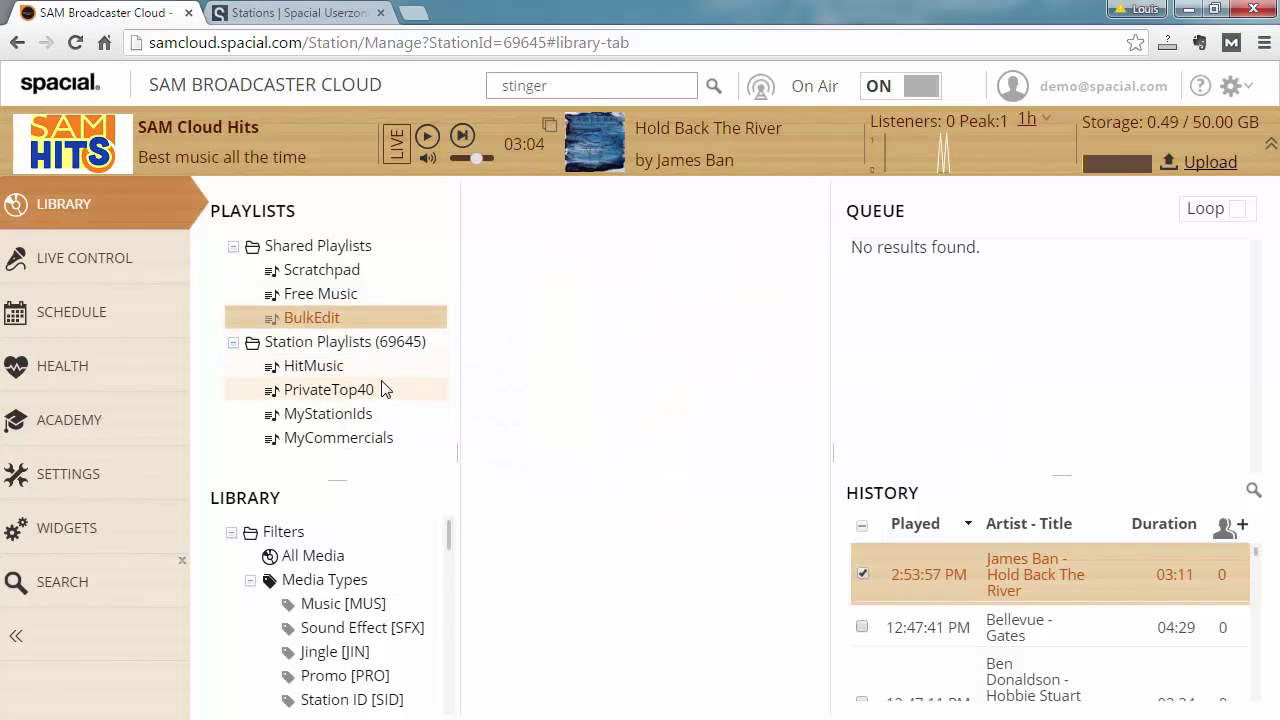
mouse_move(312, 364)
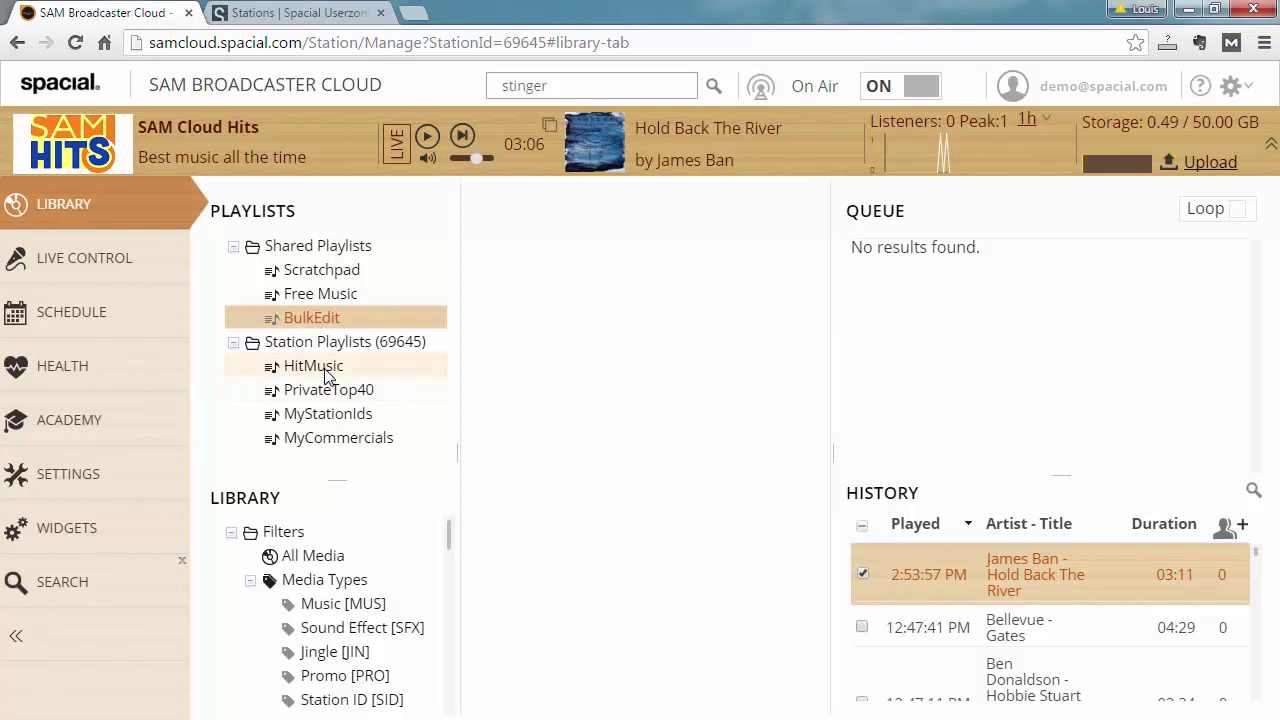
left_click(312, 364)
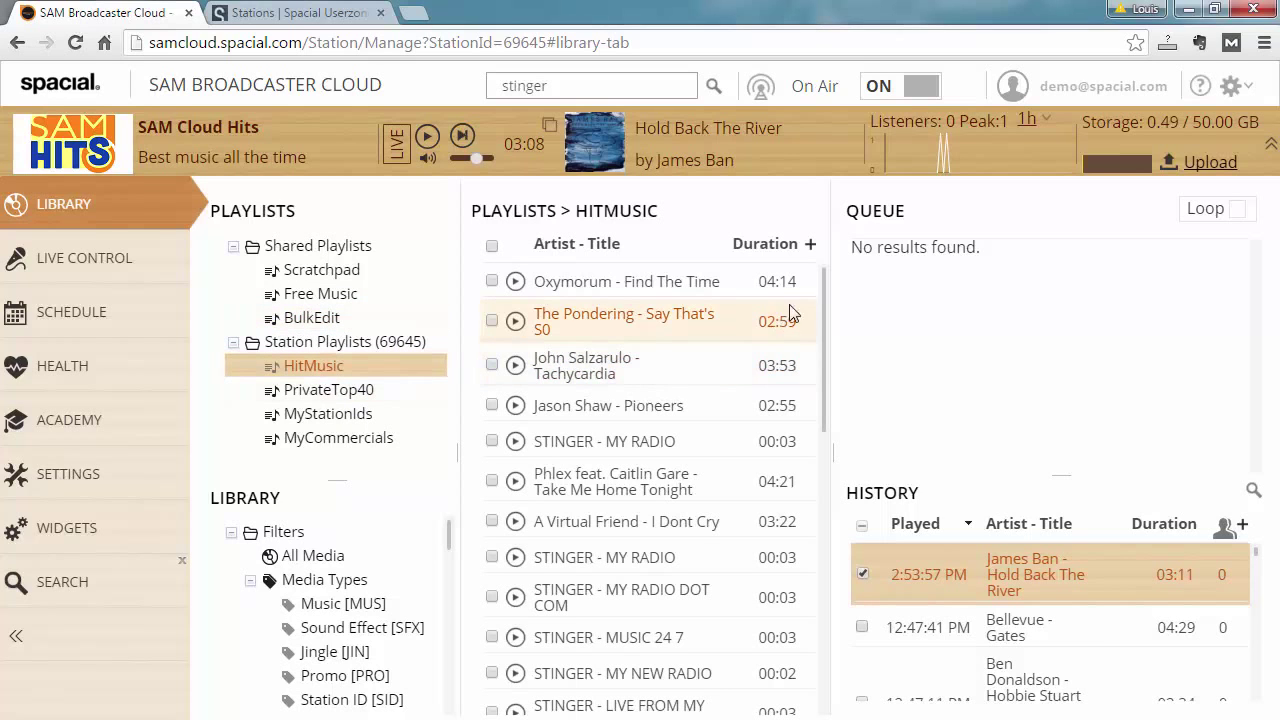
scroll("down", 3)
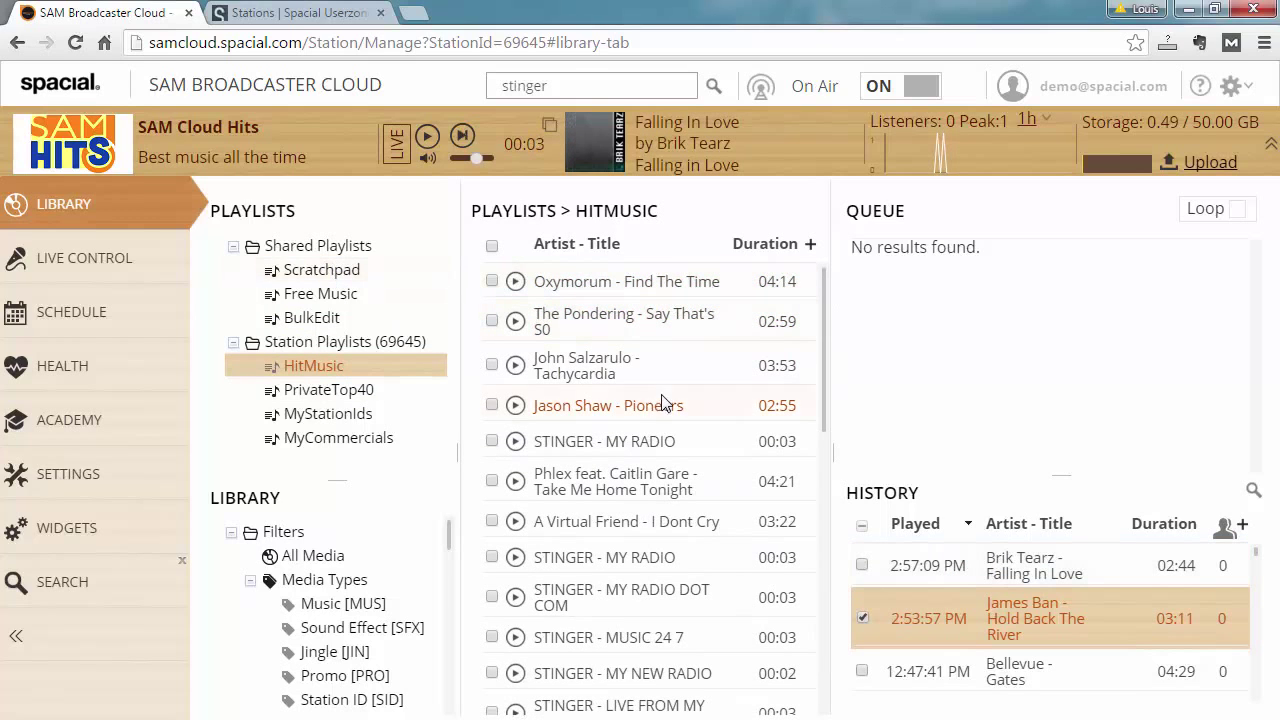
Step: Remove duplicate tracks from HitMusic, then switch to the BulkEdit playlist
right_click(584, 364)
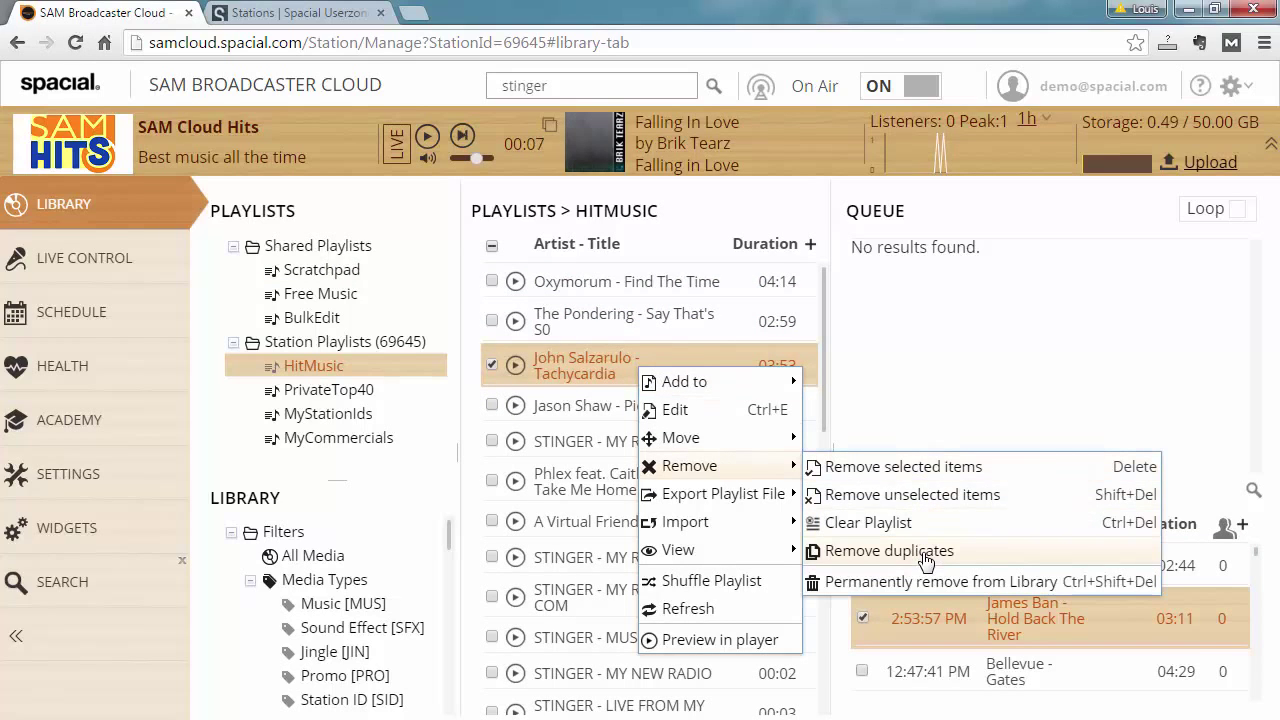
left_click(888, 552)
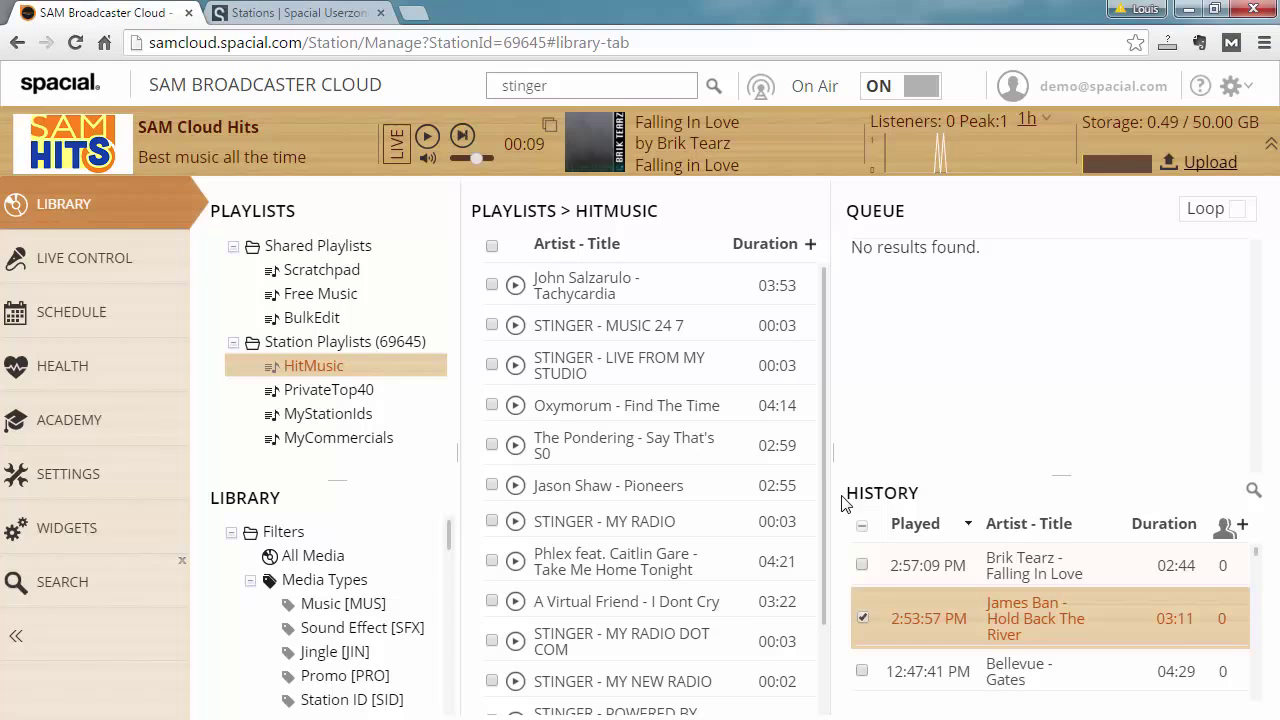
scroll("down", 3)
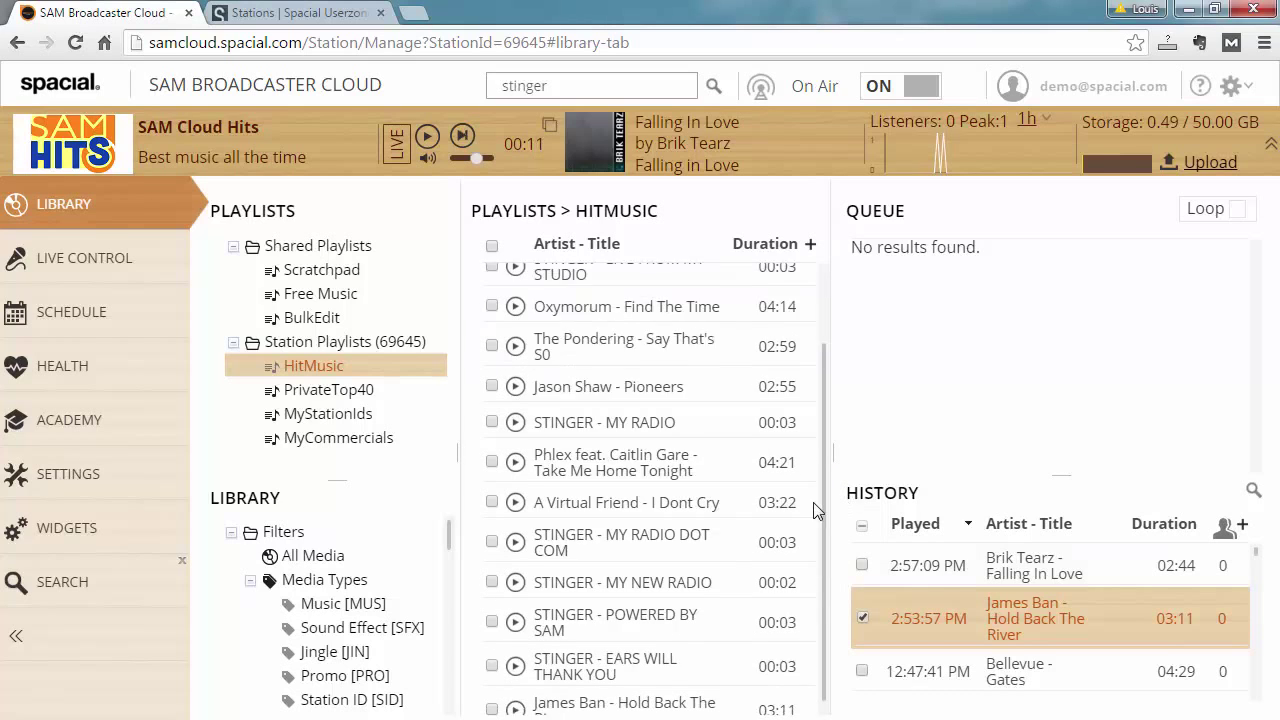
scroll("up", 3)
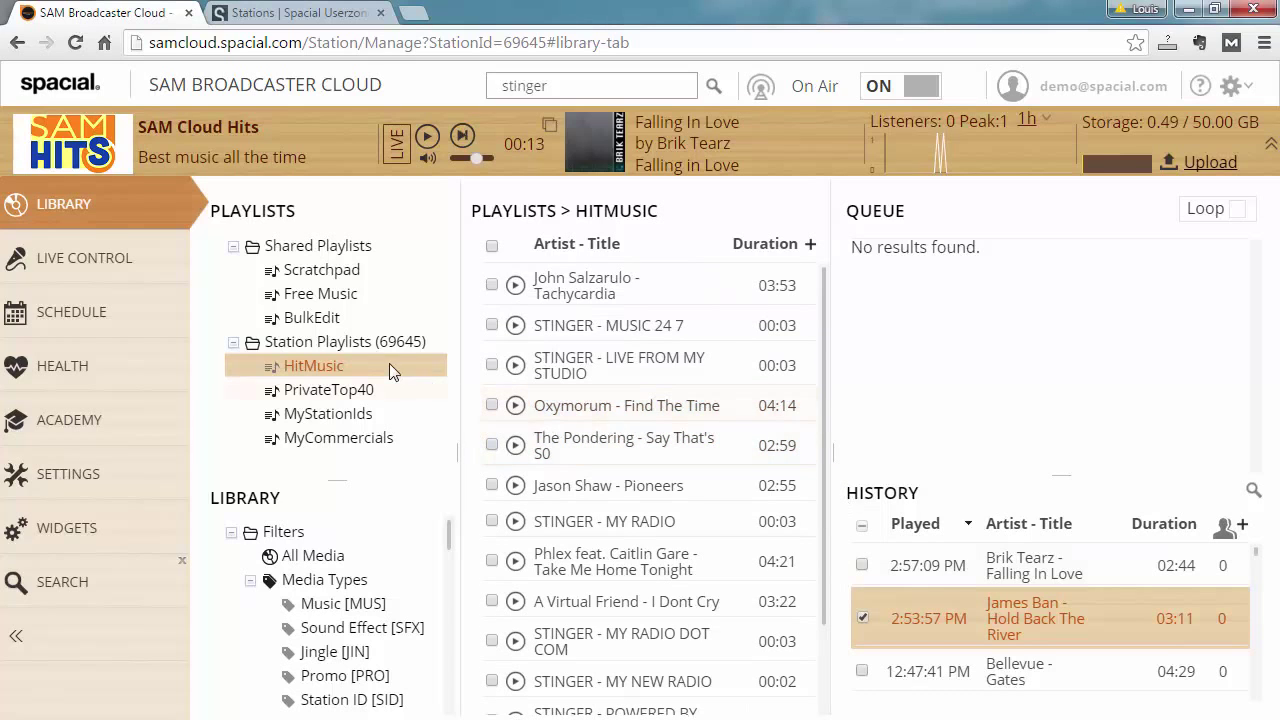
left_click(312, 316)
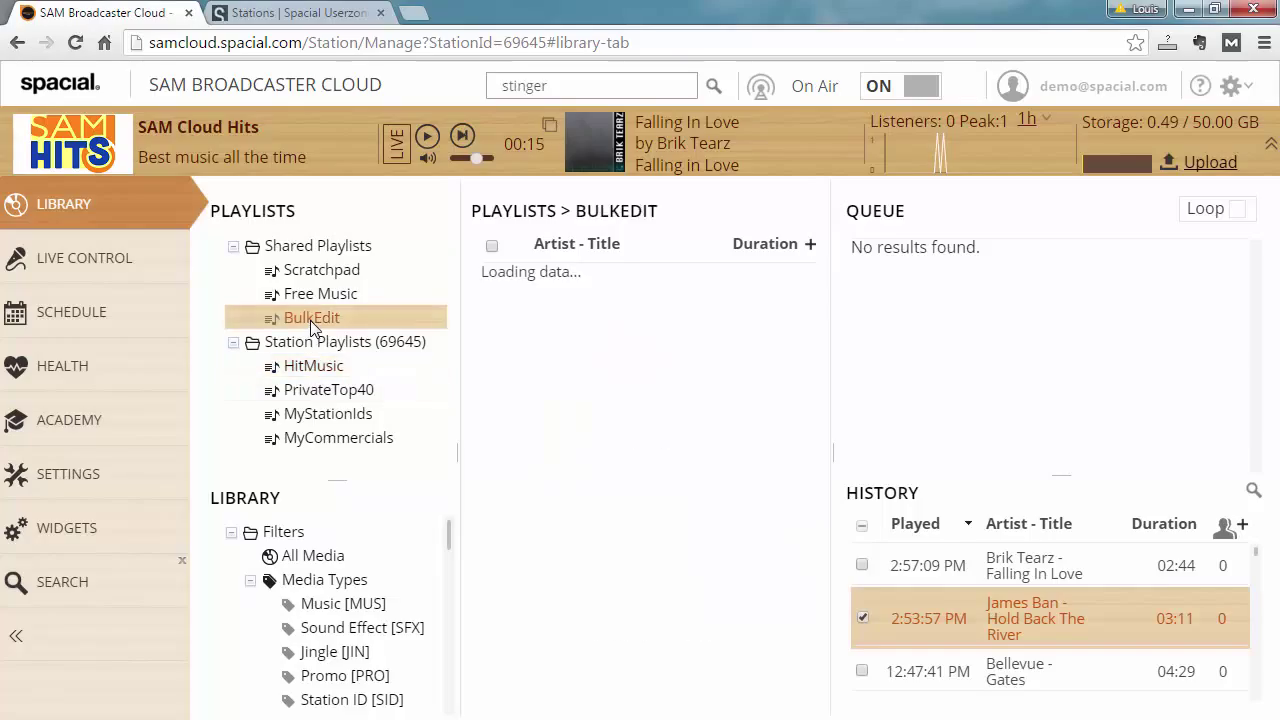
left_click(312, 316)
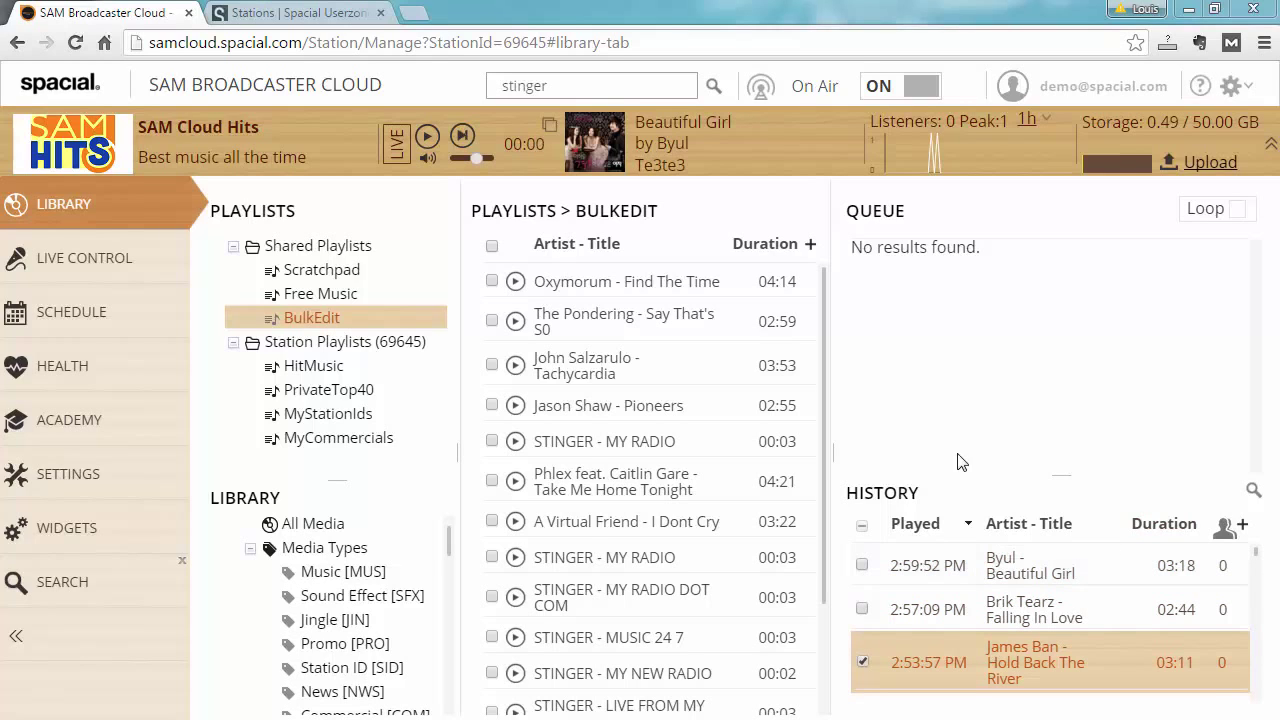
mouse_move(322, 268)
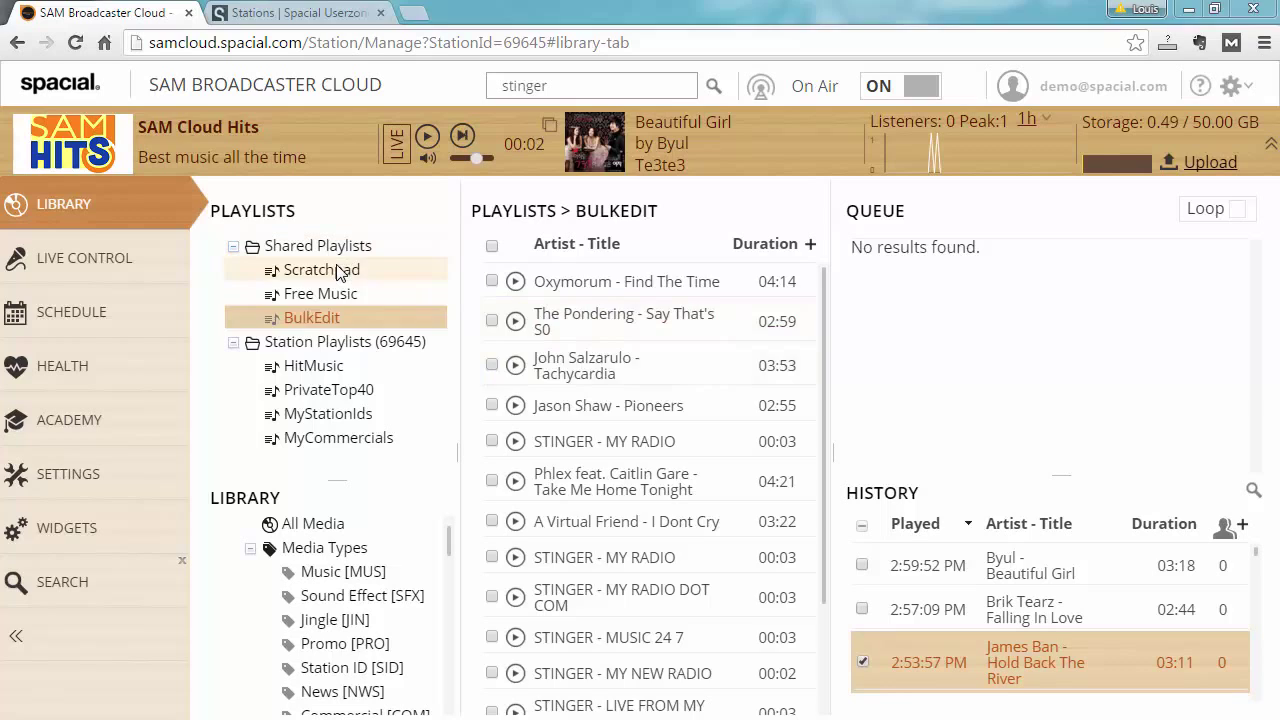
Step: From the empty Scratchpad playlist, bring up the 'stinger' search results and return to the library
left_click(320, 268)
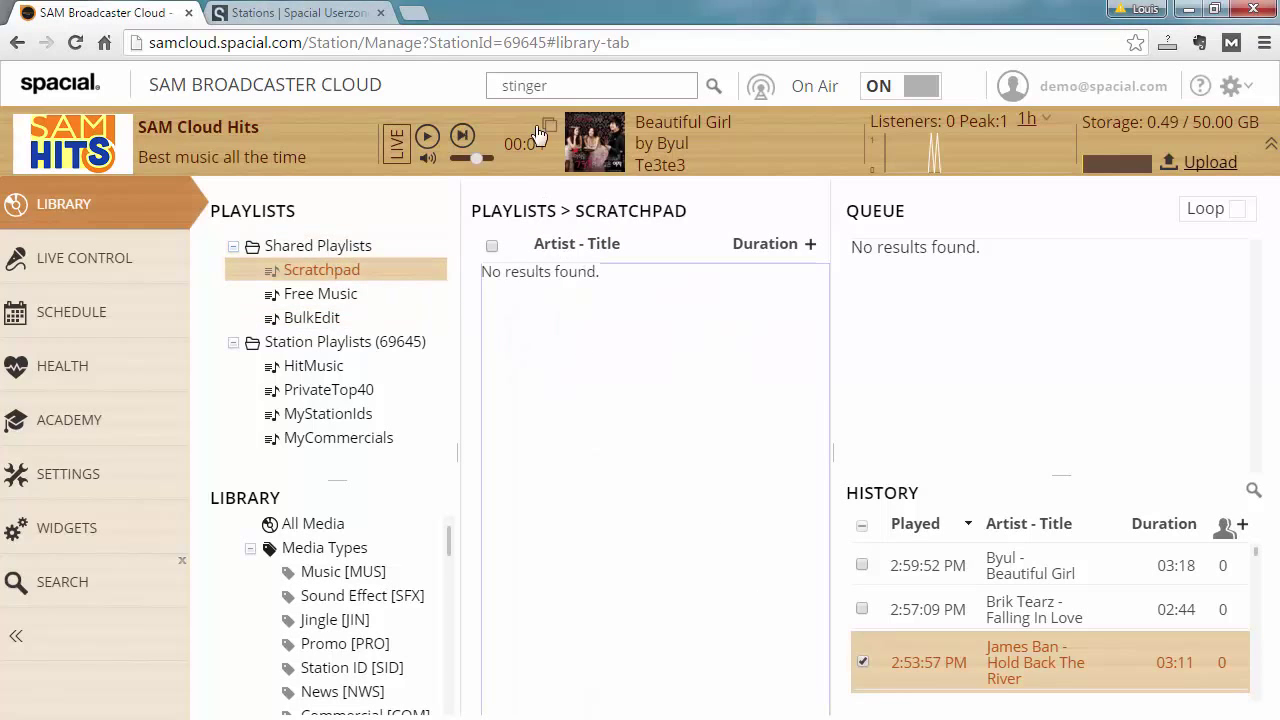
left_click(62, 580)
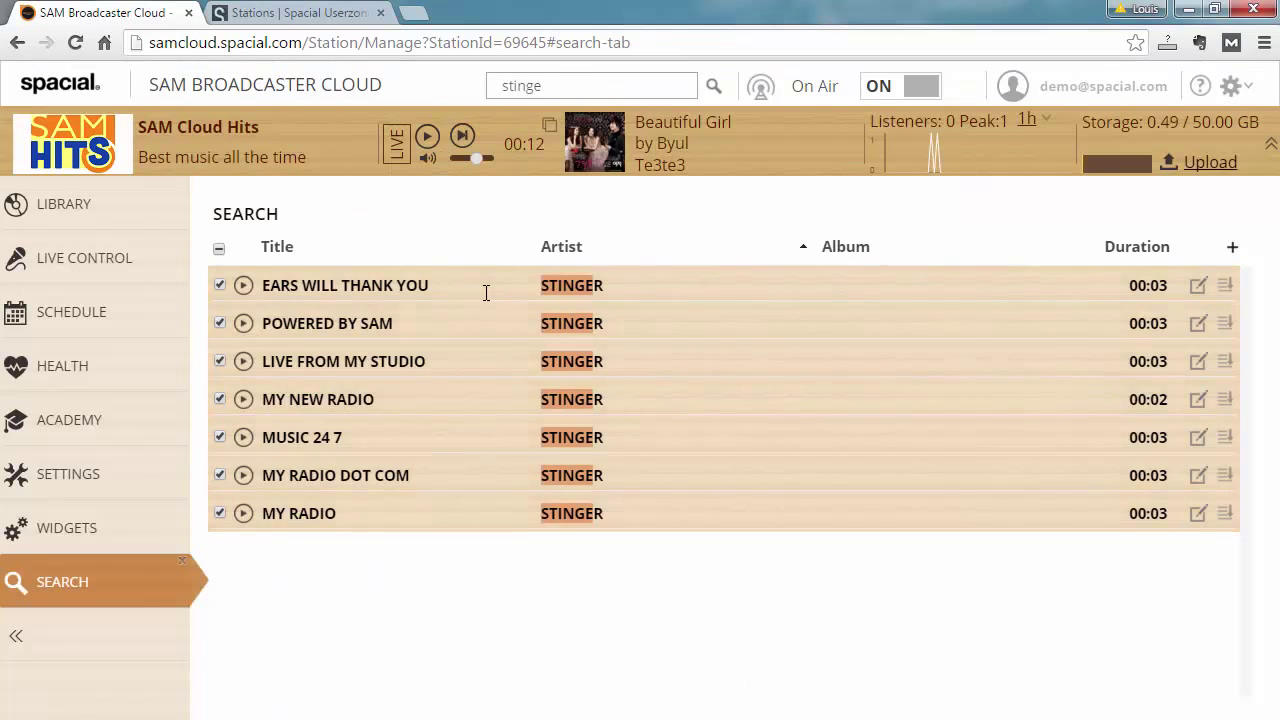
left_click(64, 204)
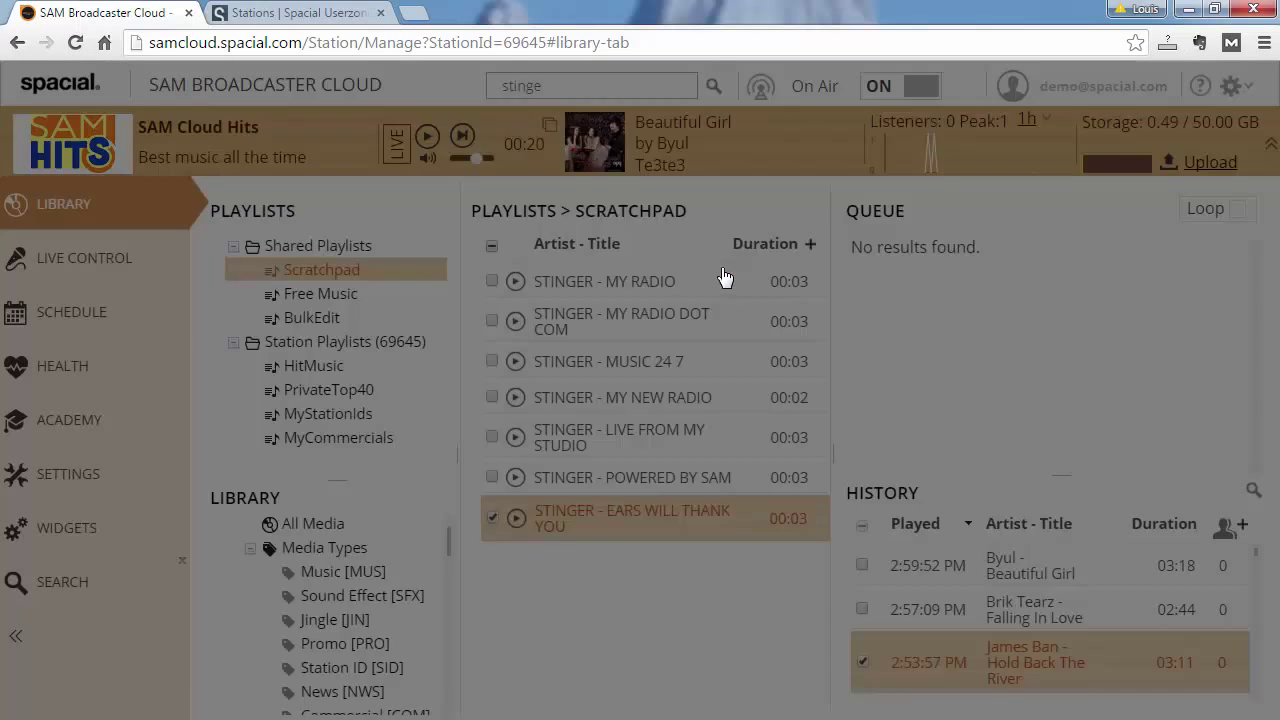
Step: View the EARS WILL THANK YOU track's media details and close them unsaved
double_click(632, 518)
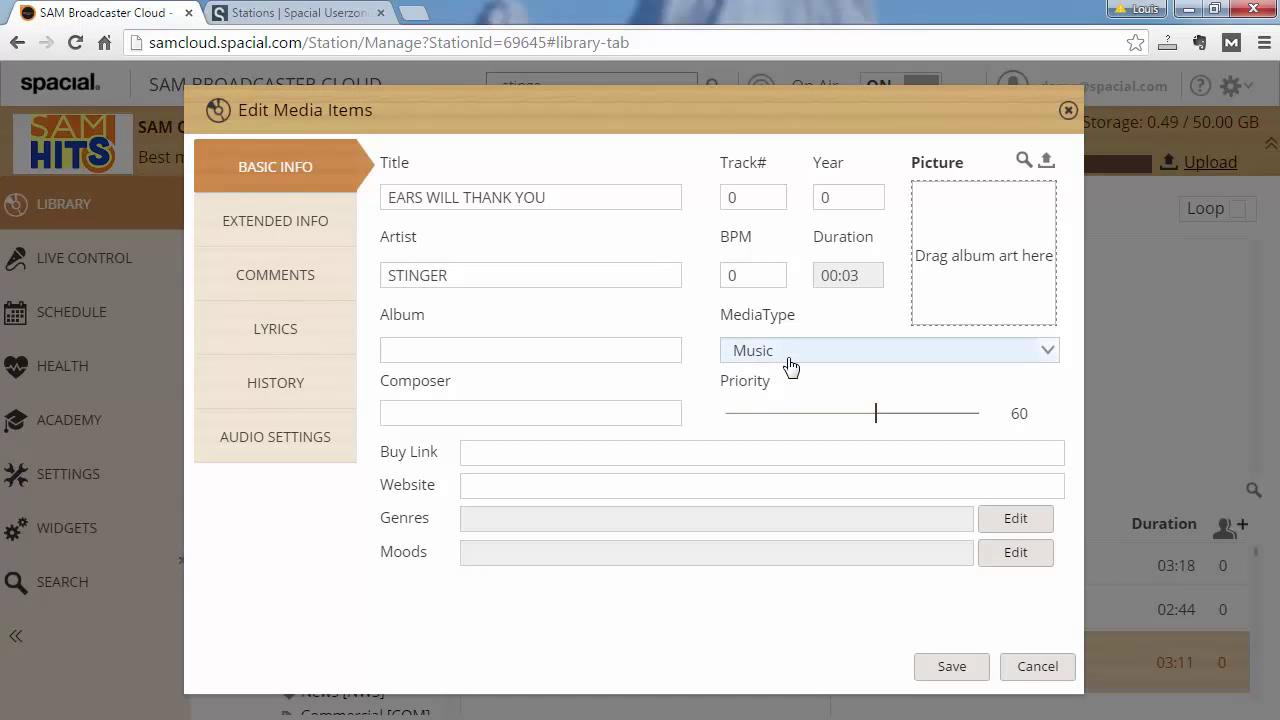
mouse_move(1036, 666)
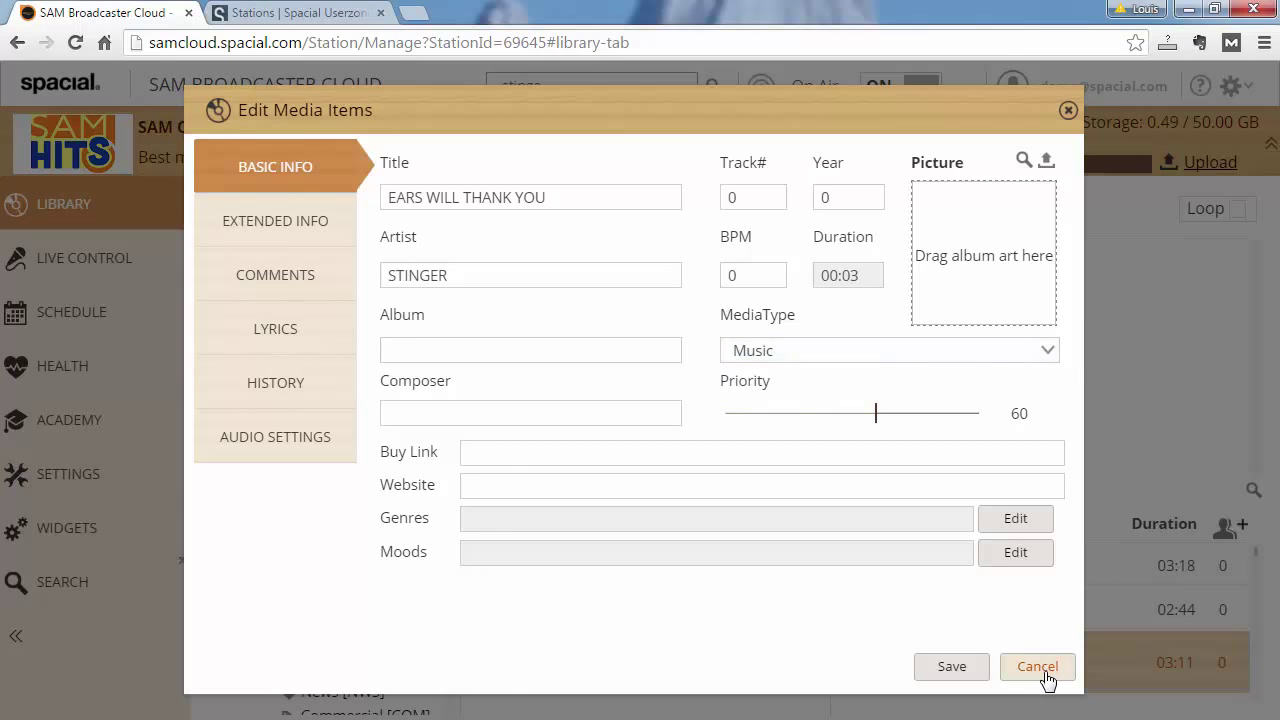
left_click(1036, 666)
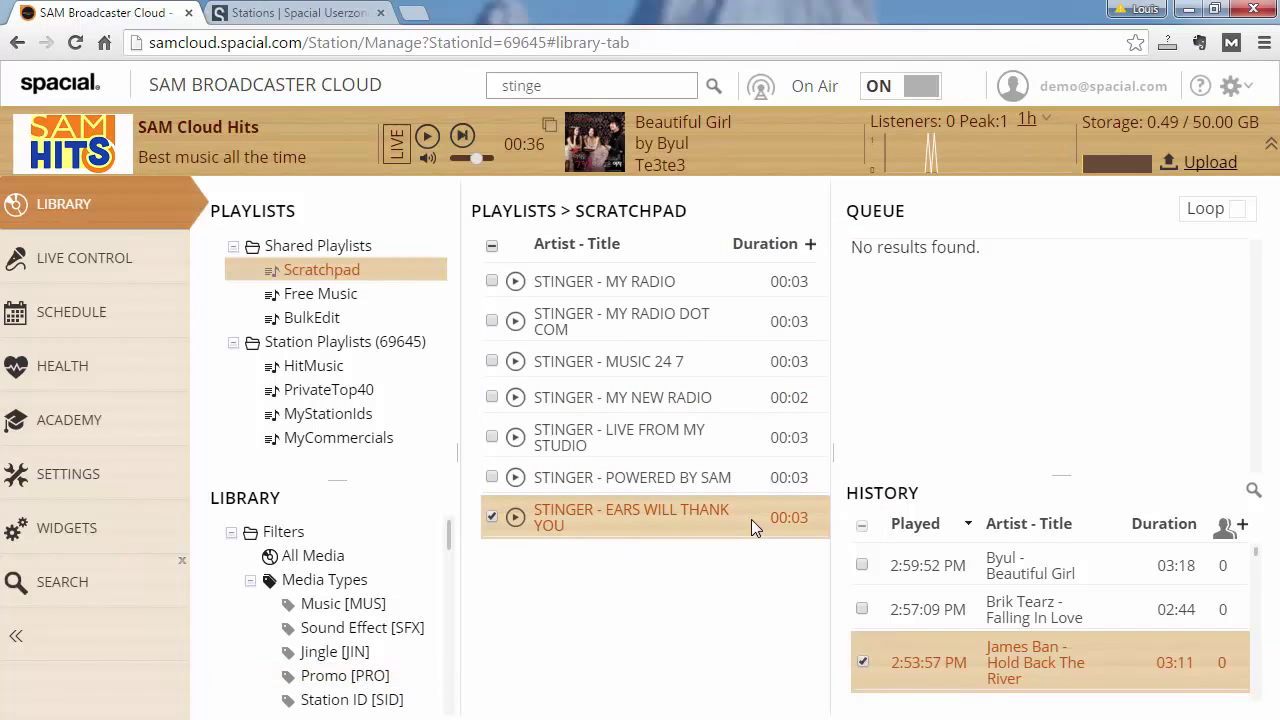
double_click(632, 516)
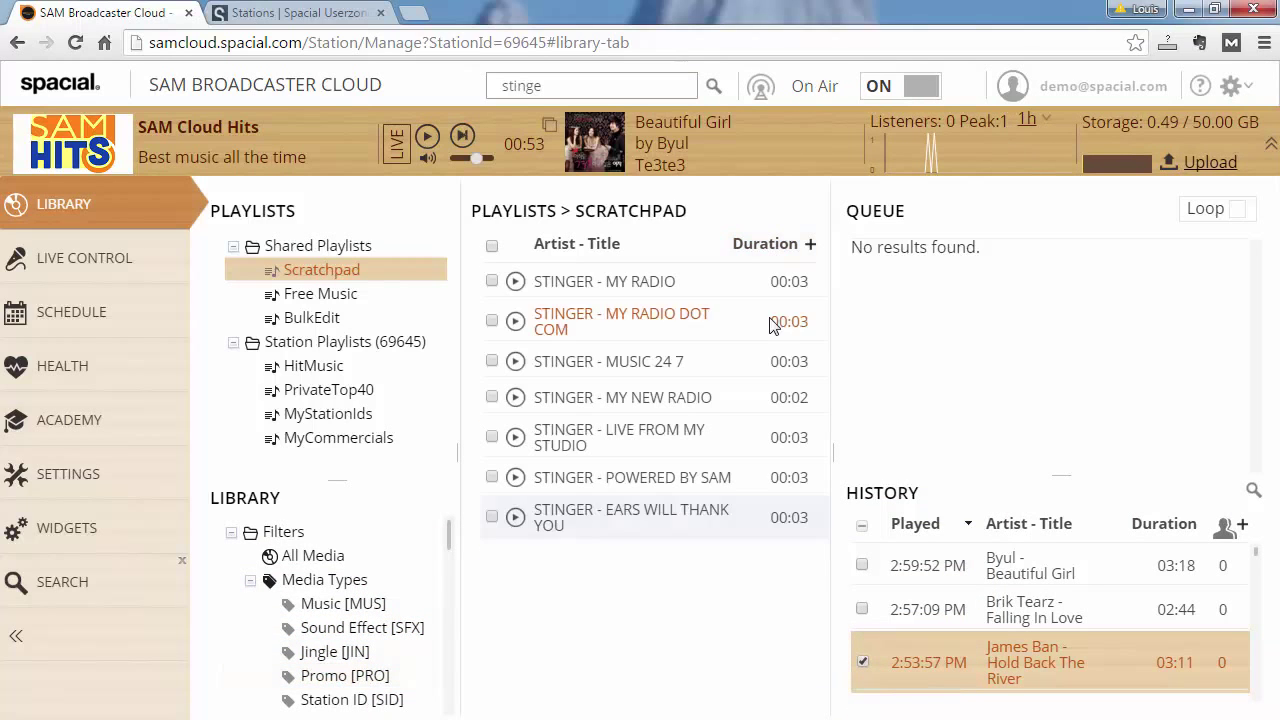
Step: Check twice that STINGER - MY RADIO DOT COM shows MediaType Promo, closing its details each time
right_click(620, 320)
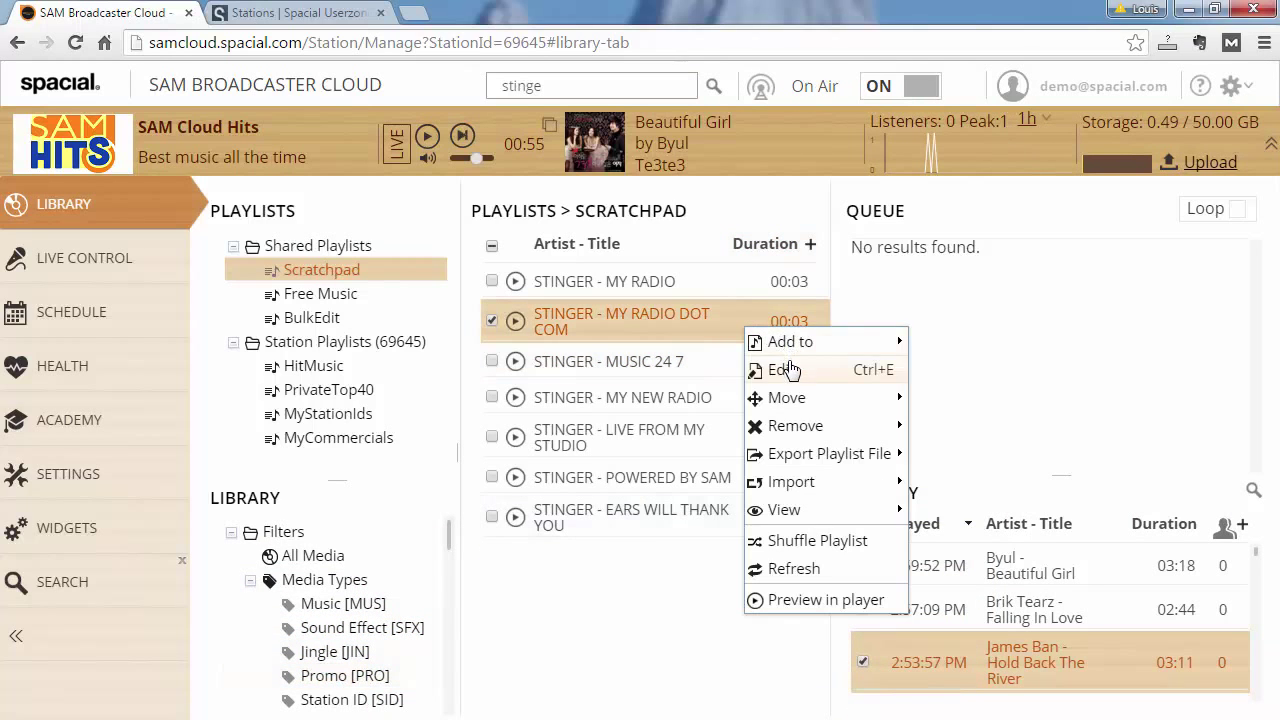
left_click(784, 370)
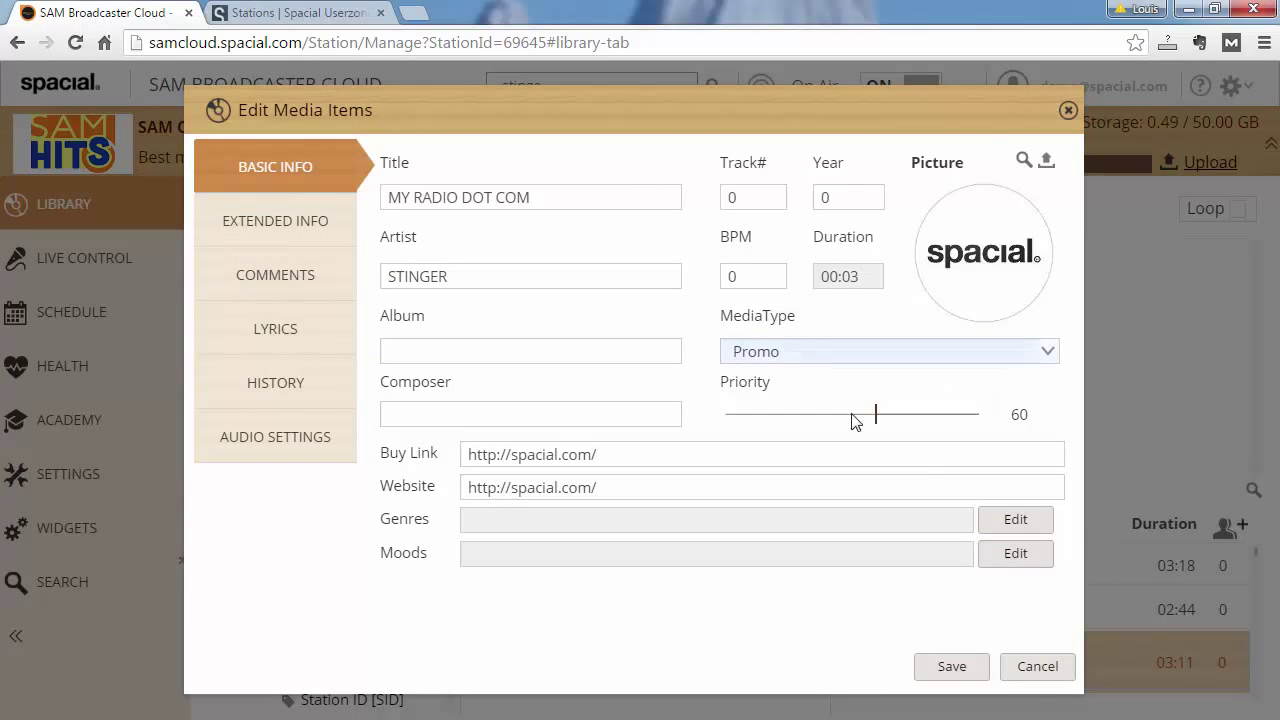
left_click(1036, 666)
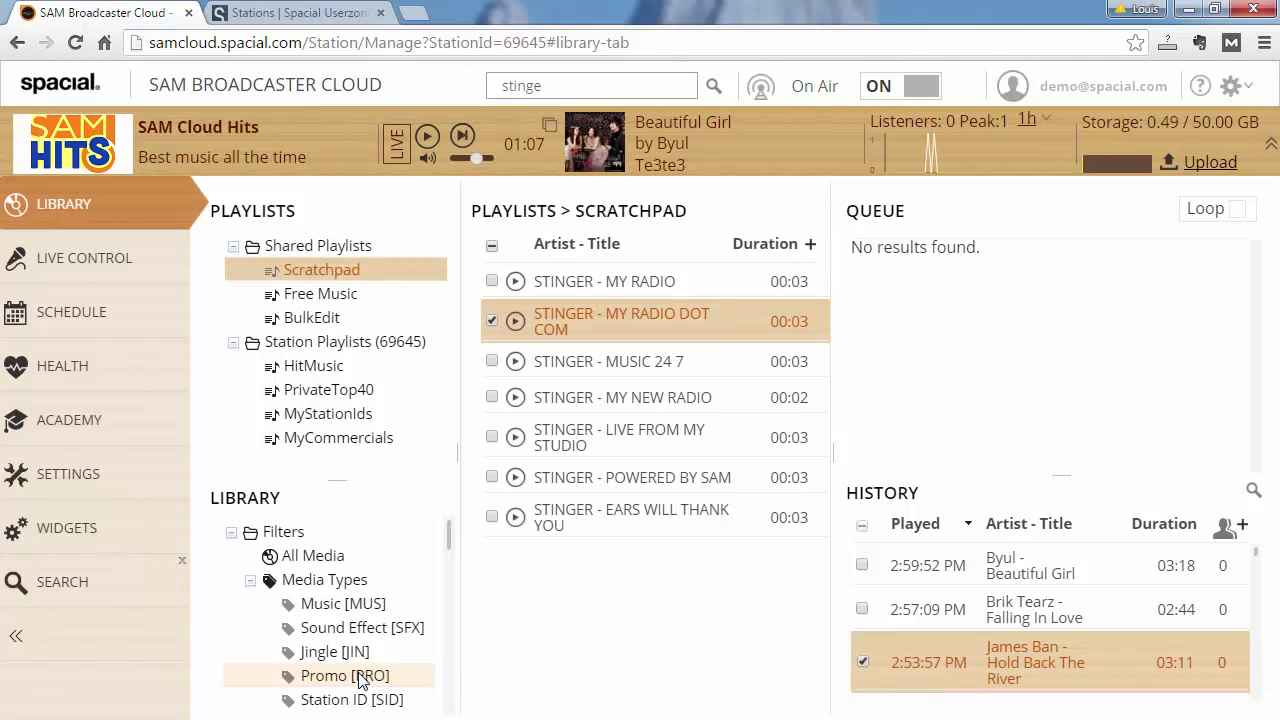
left_click(492, 320)
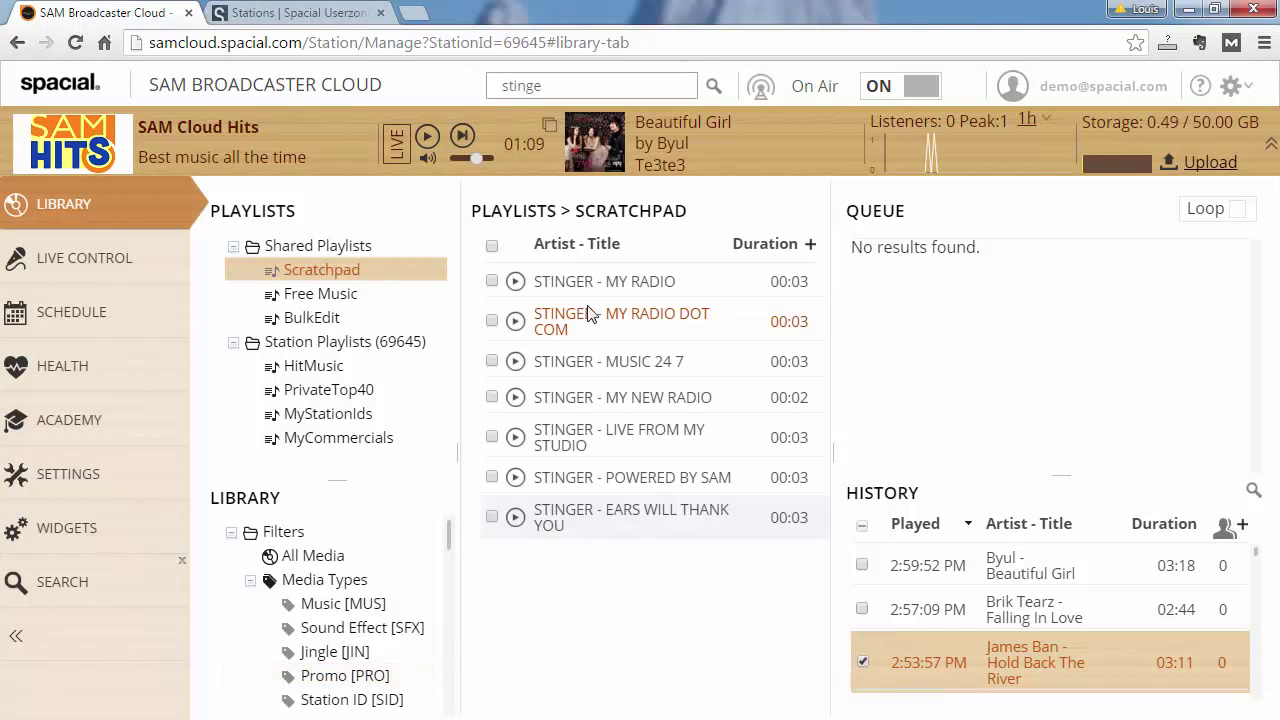
right_click(620, 320)
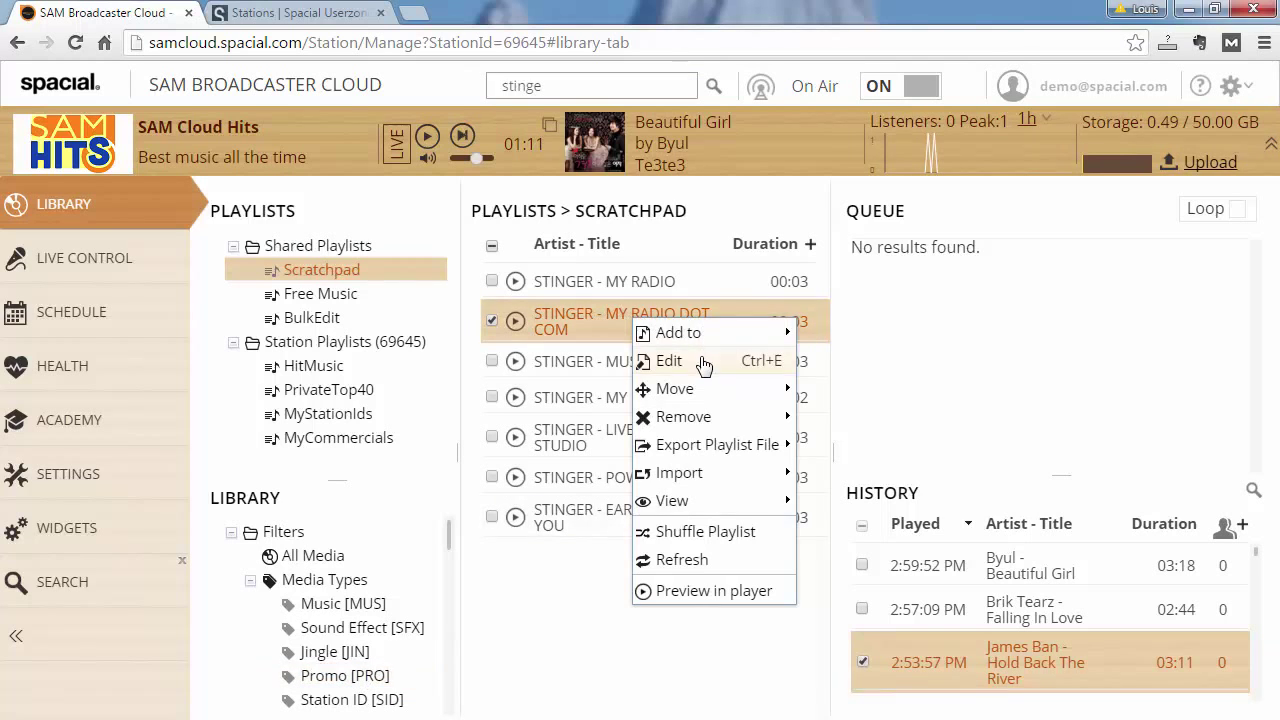
left_click(668, 360)
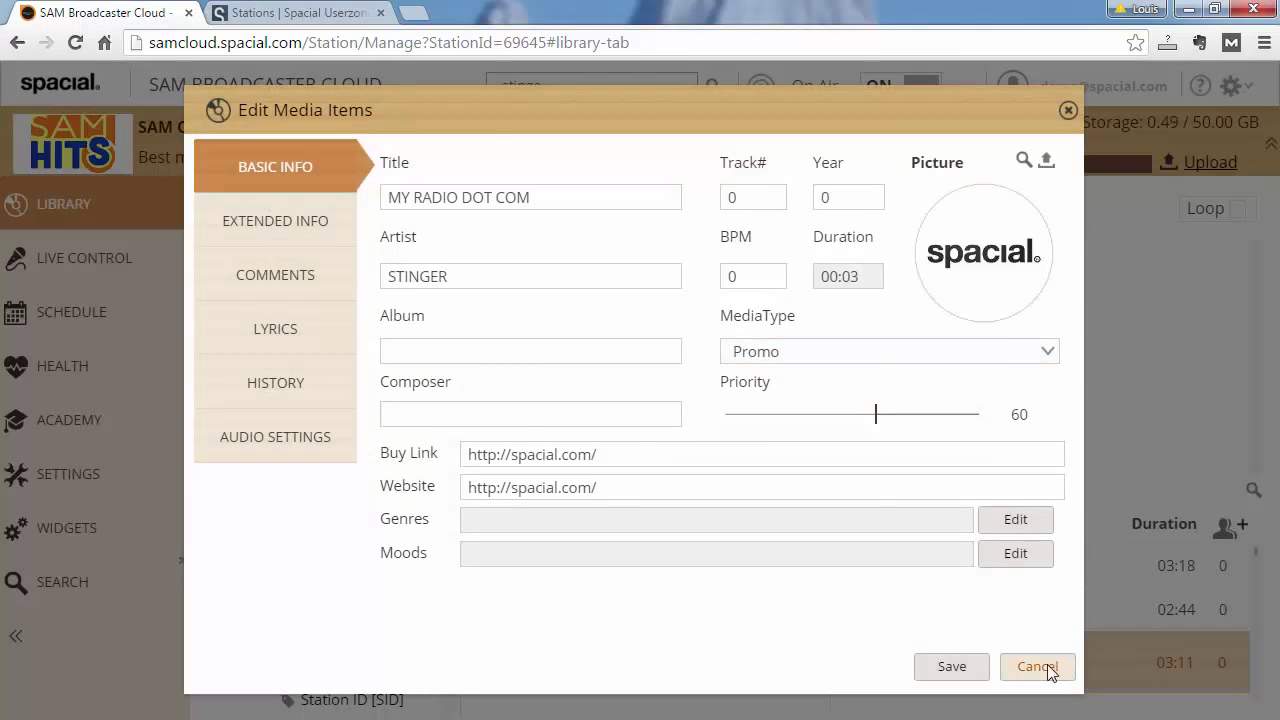
left_click(1036, 666)
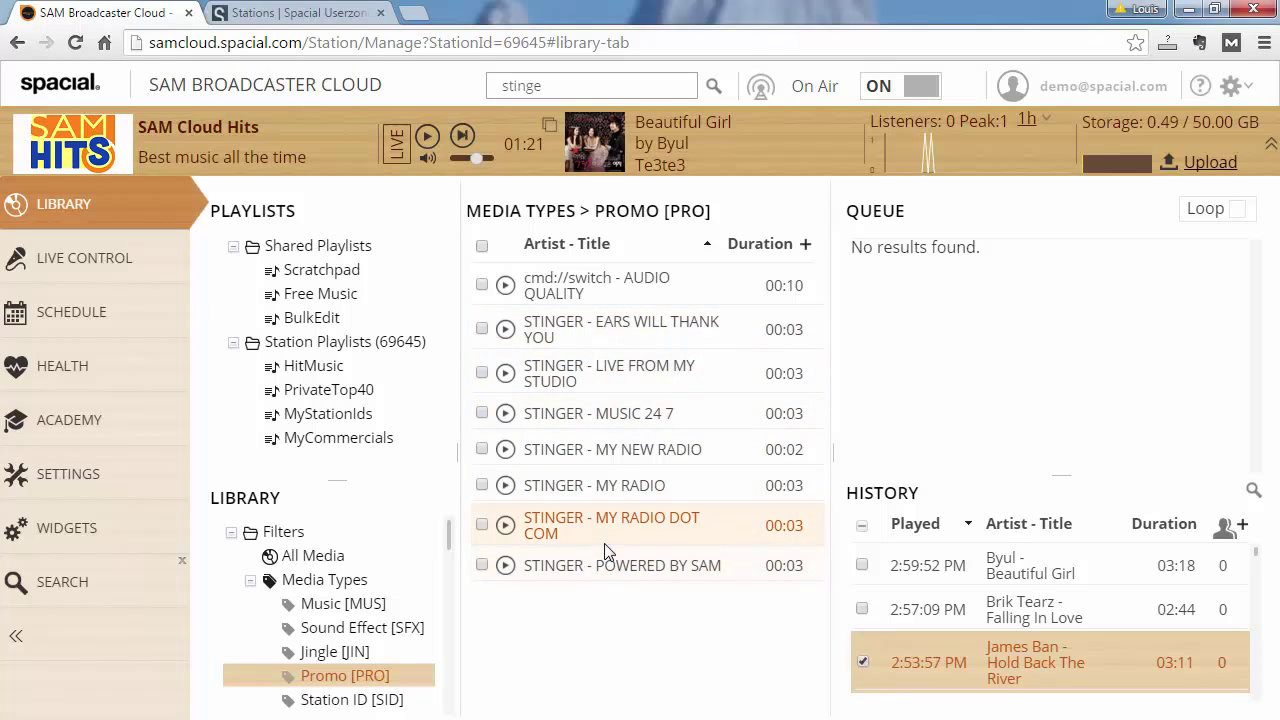
mouse_move(564, 530)
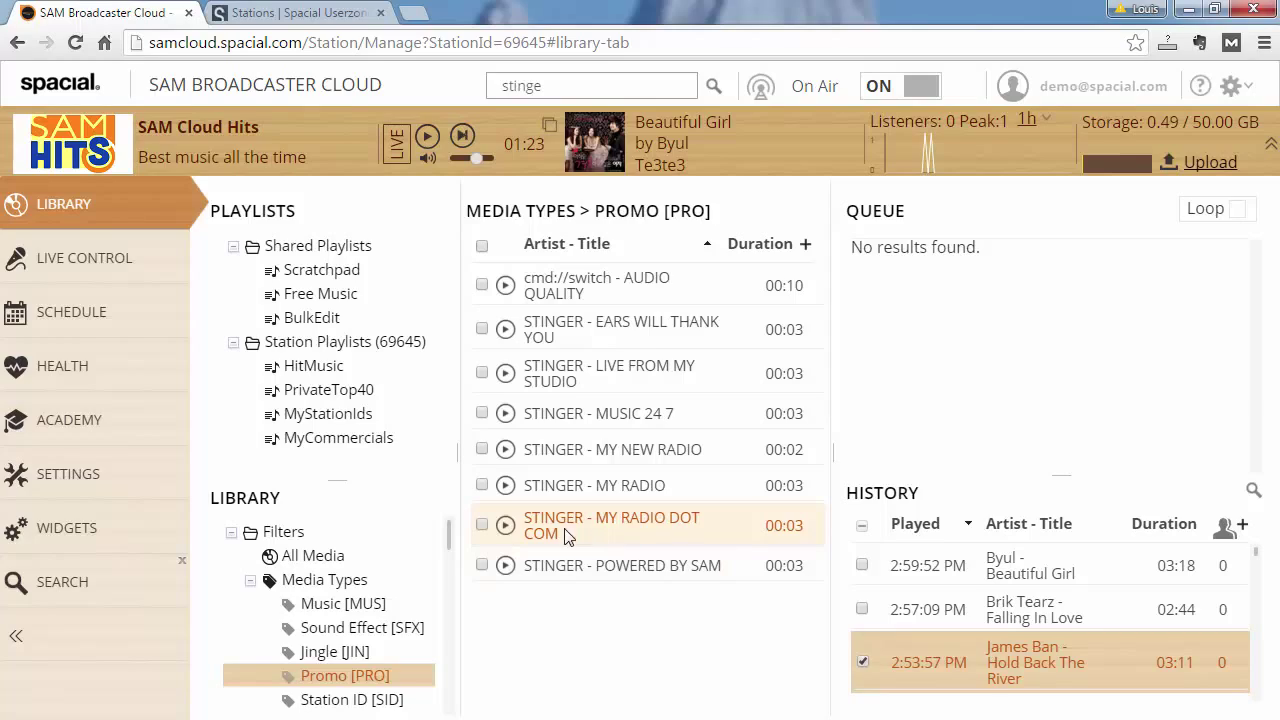
mouse_move(448, 548)
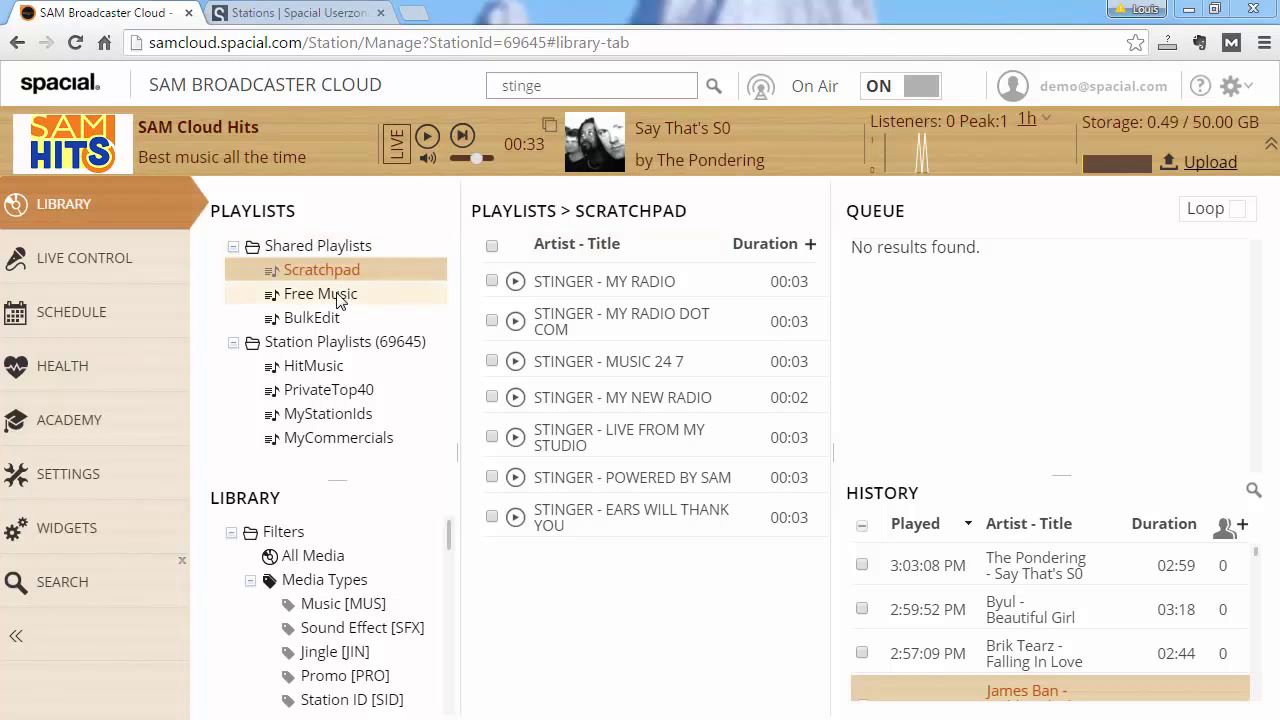
Step: Open four checked Free Music tracks together in the editor, starting with Loosin' It (Kevin Kay Remix)
left_click(320, 292)
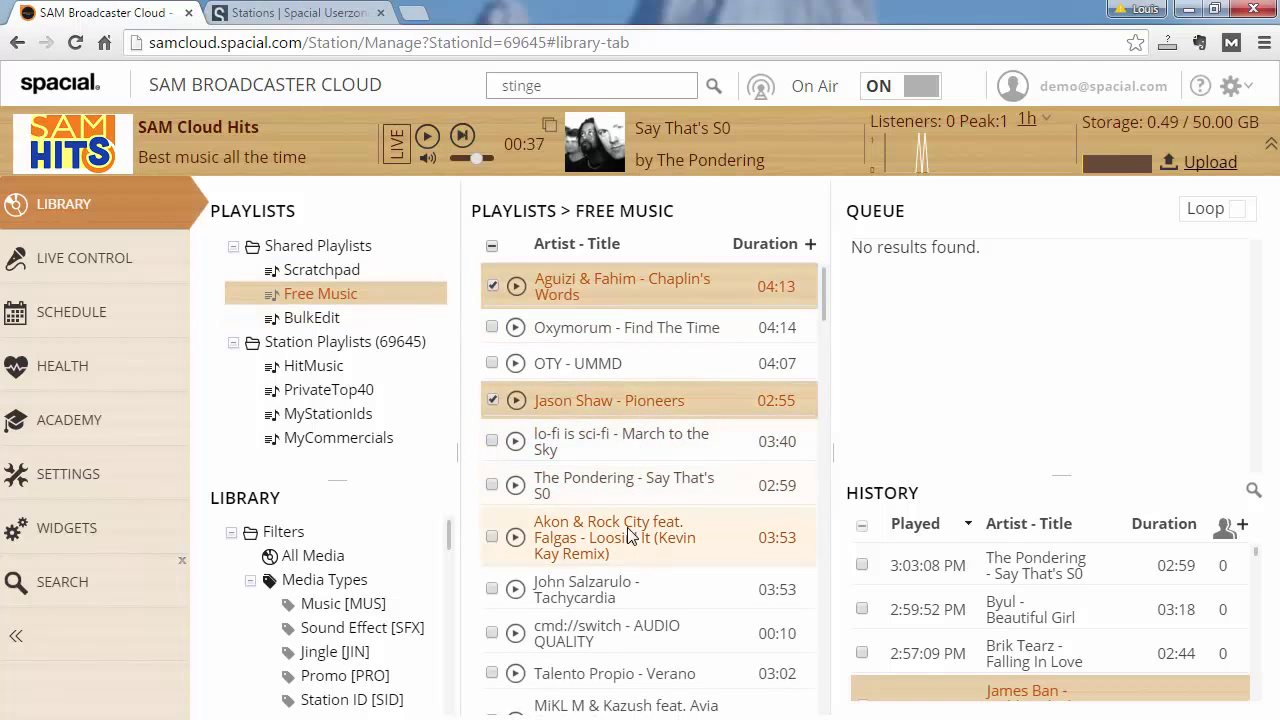
right_click(624, 536)
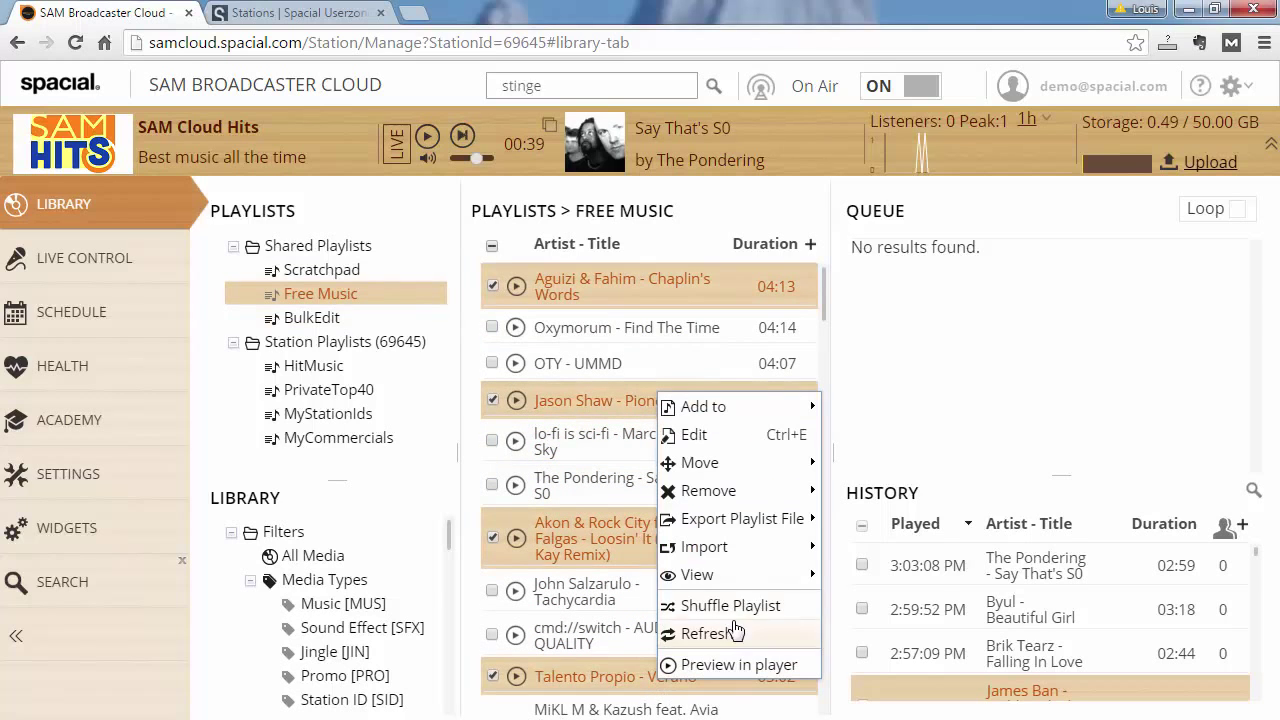
left_click(692, 434)
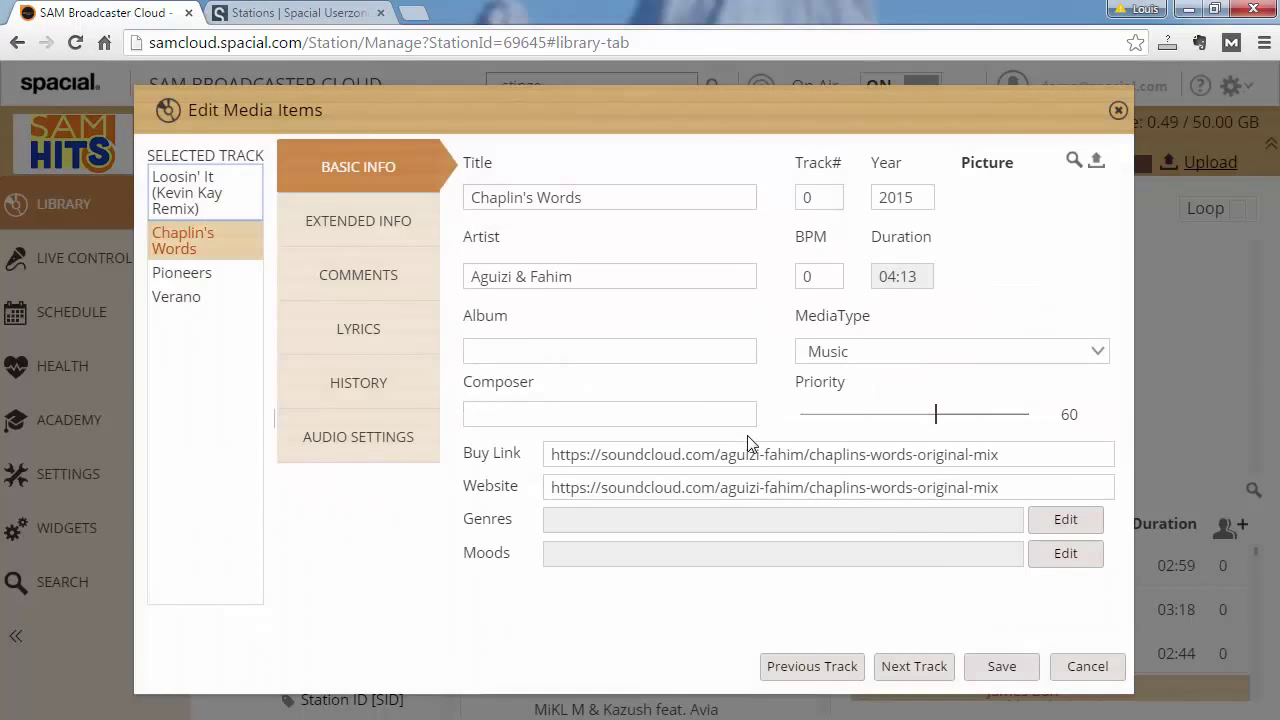
left_click(186, 192)
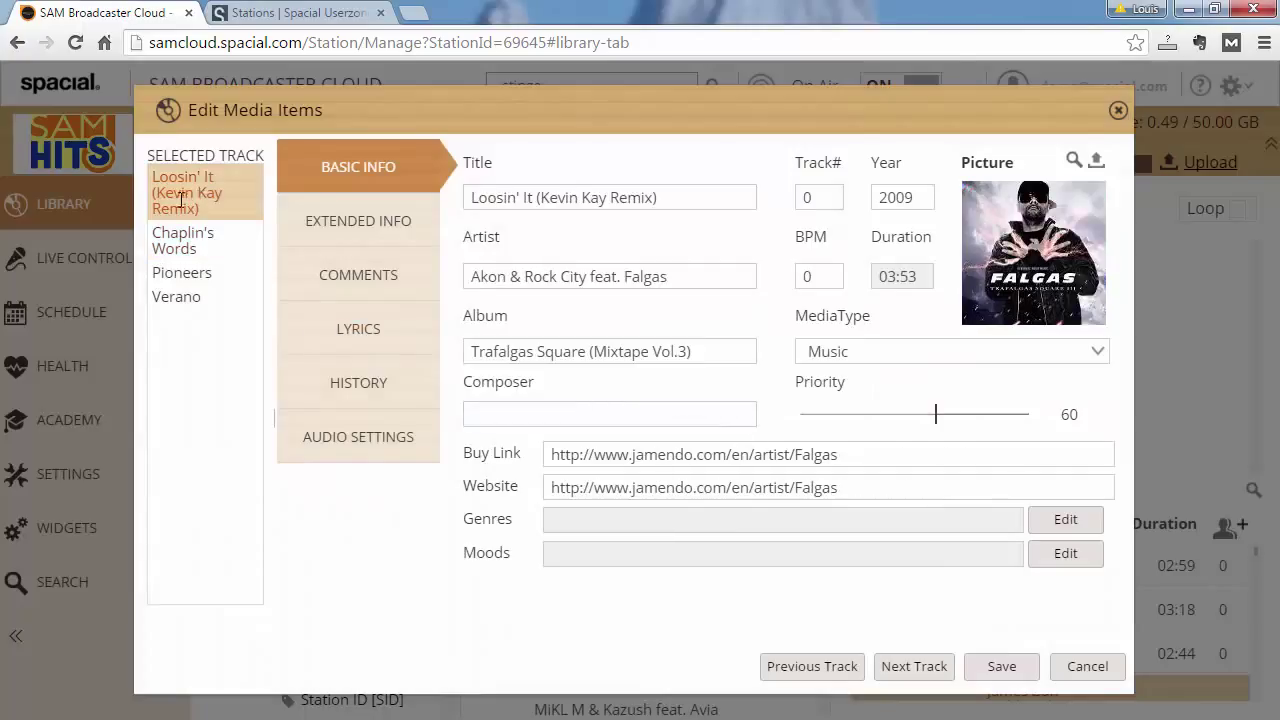
mouse_move(264, 256)
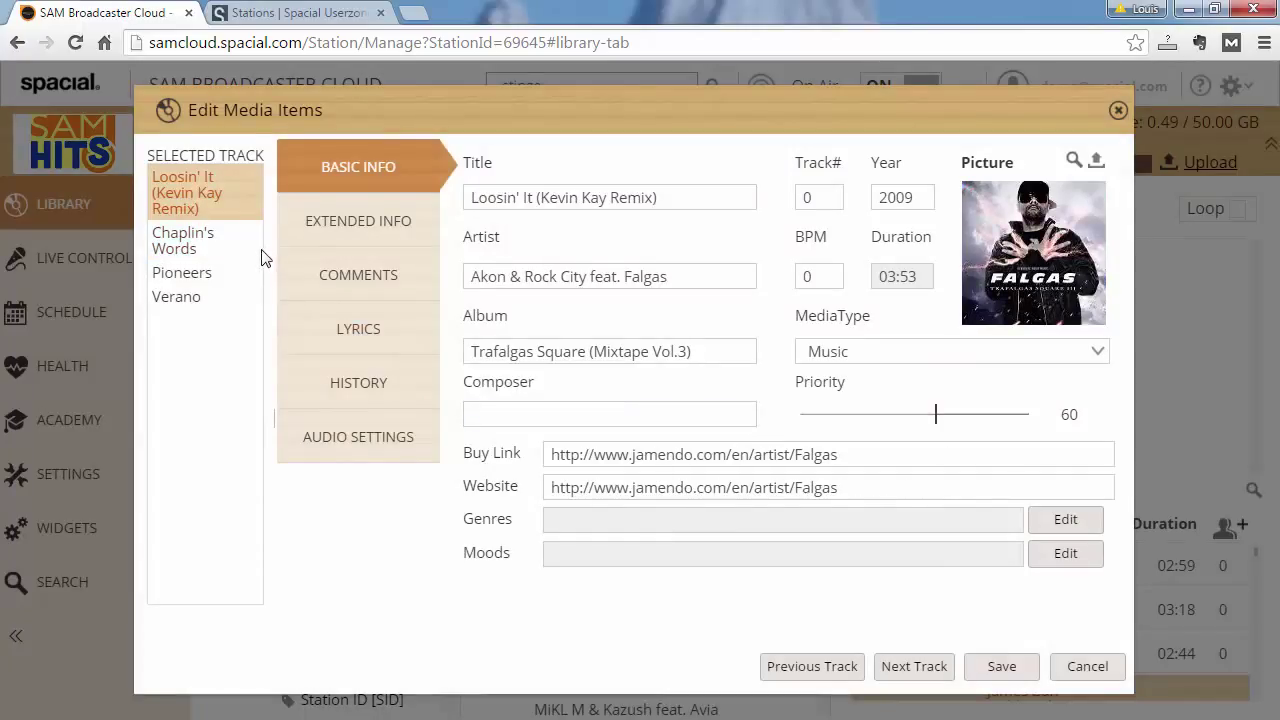
Step: Browse Chaplin's Words and Verano in the selected-track list, then close the editor unsaved
left_click_drag(264, 260, 380, 260)
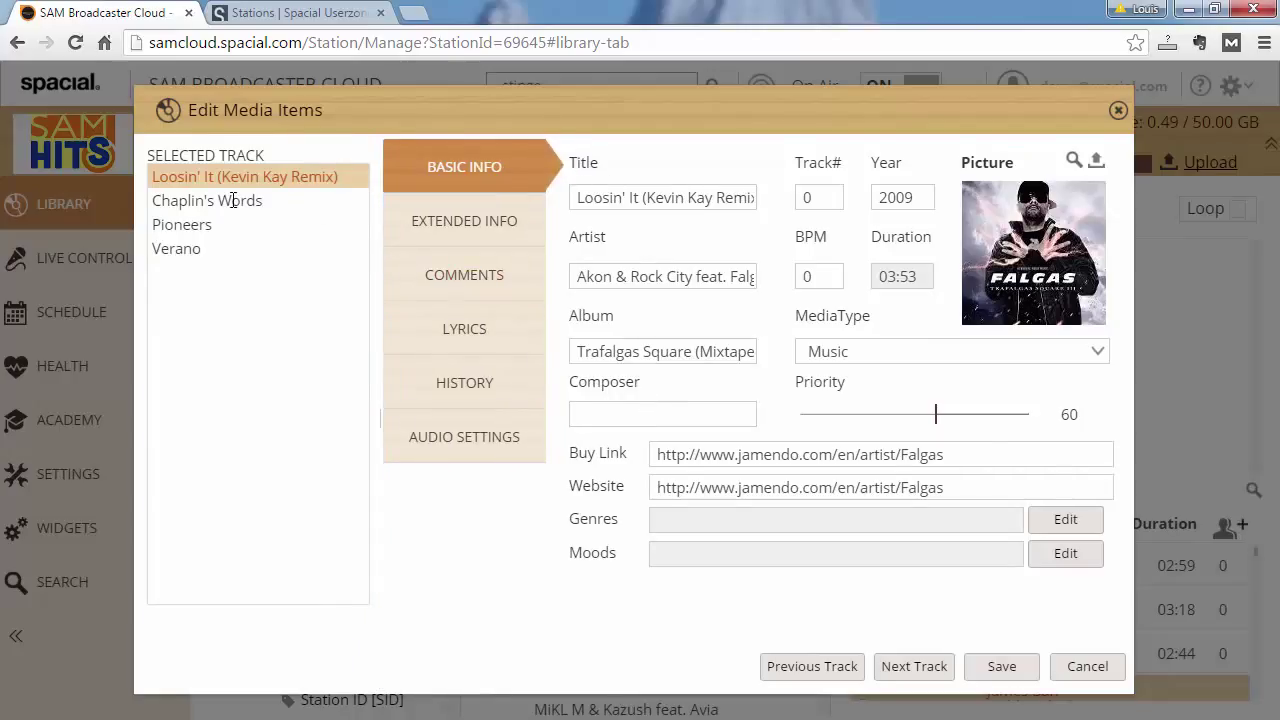
left_click(208, 200)
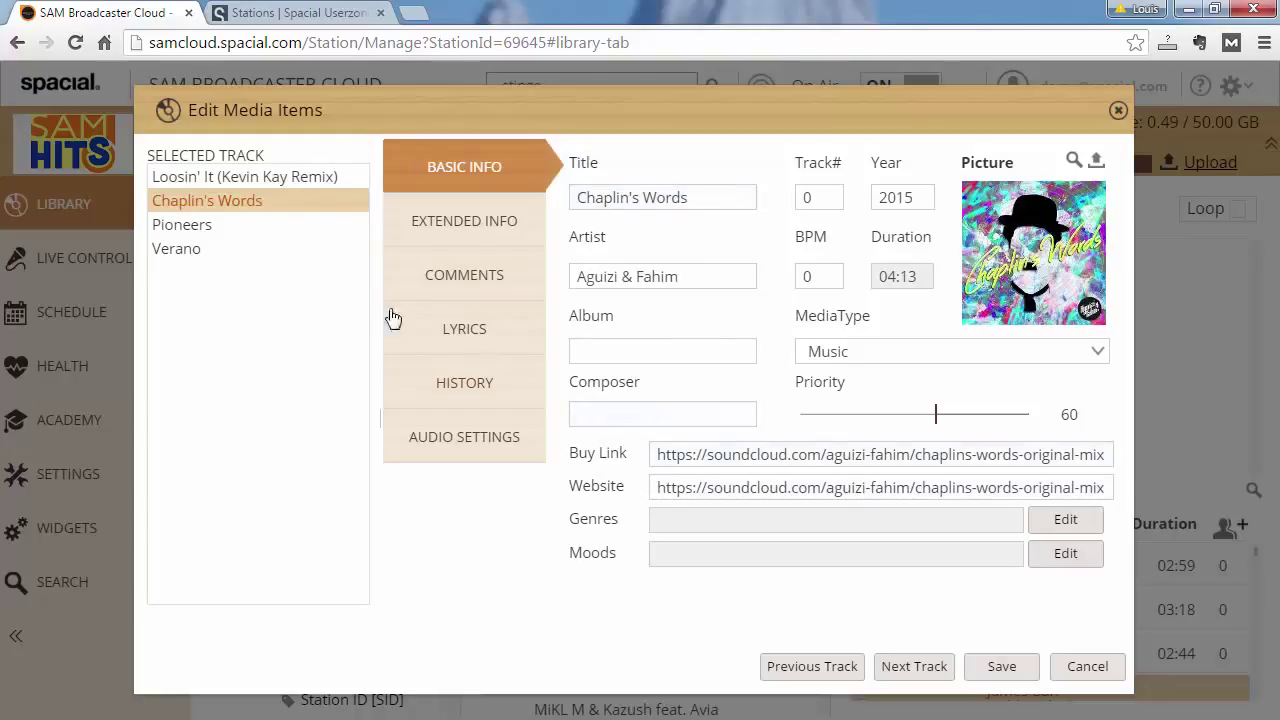
left_click(176, 248)
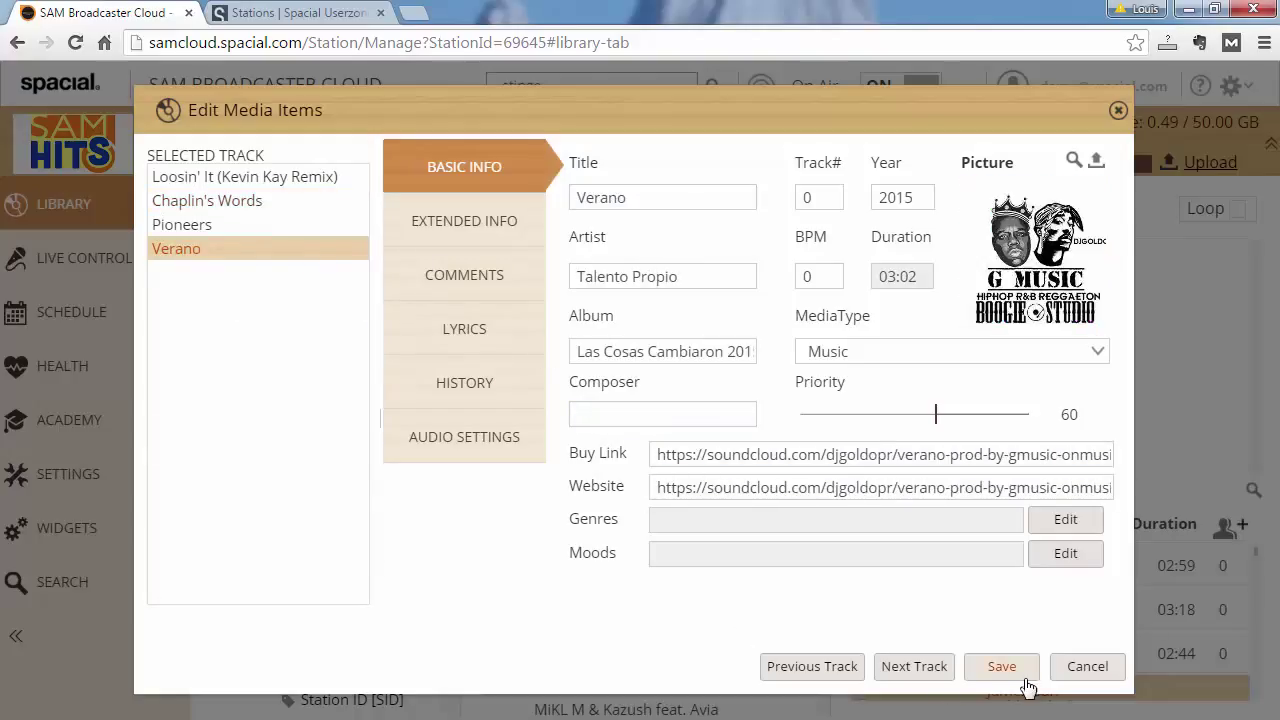
mouse_move(1010, 684)
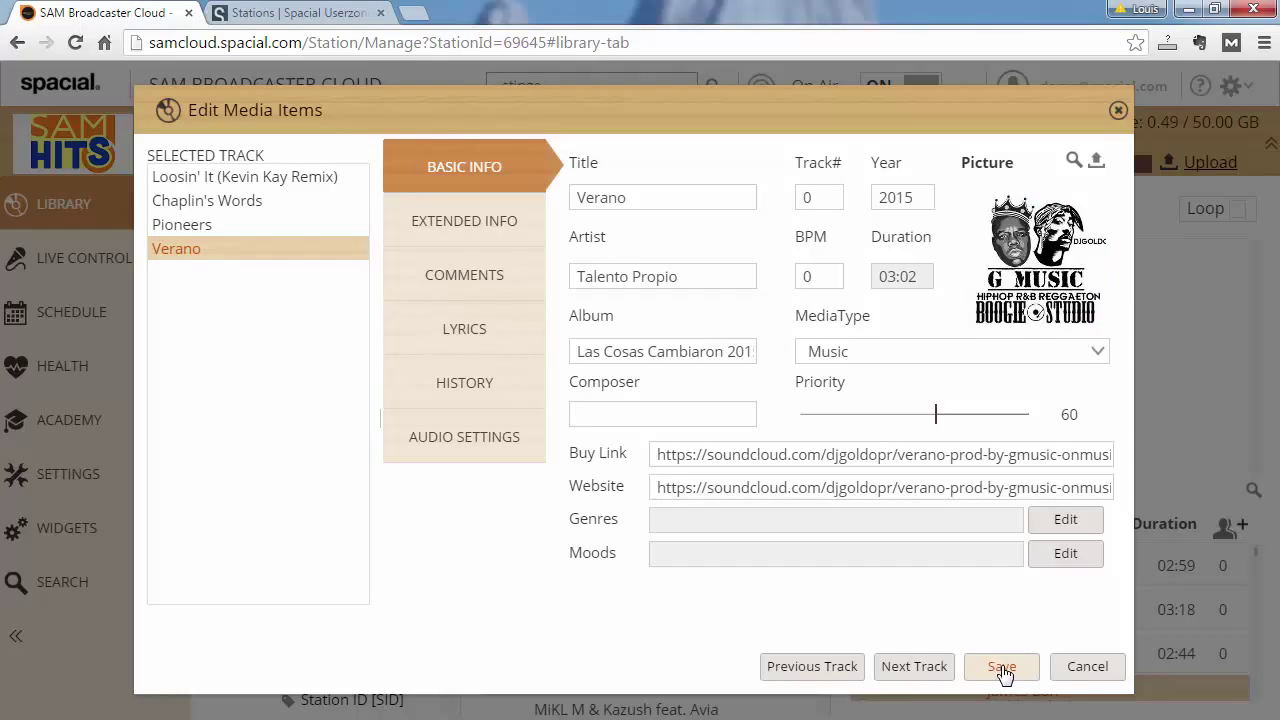
mouse_move(1088, 666)
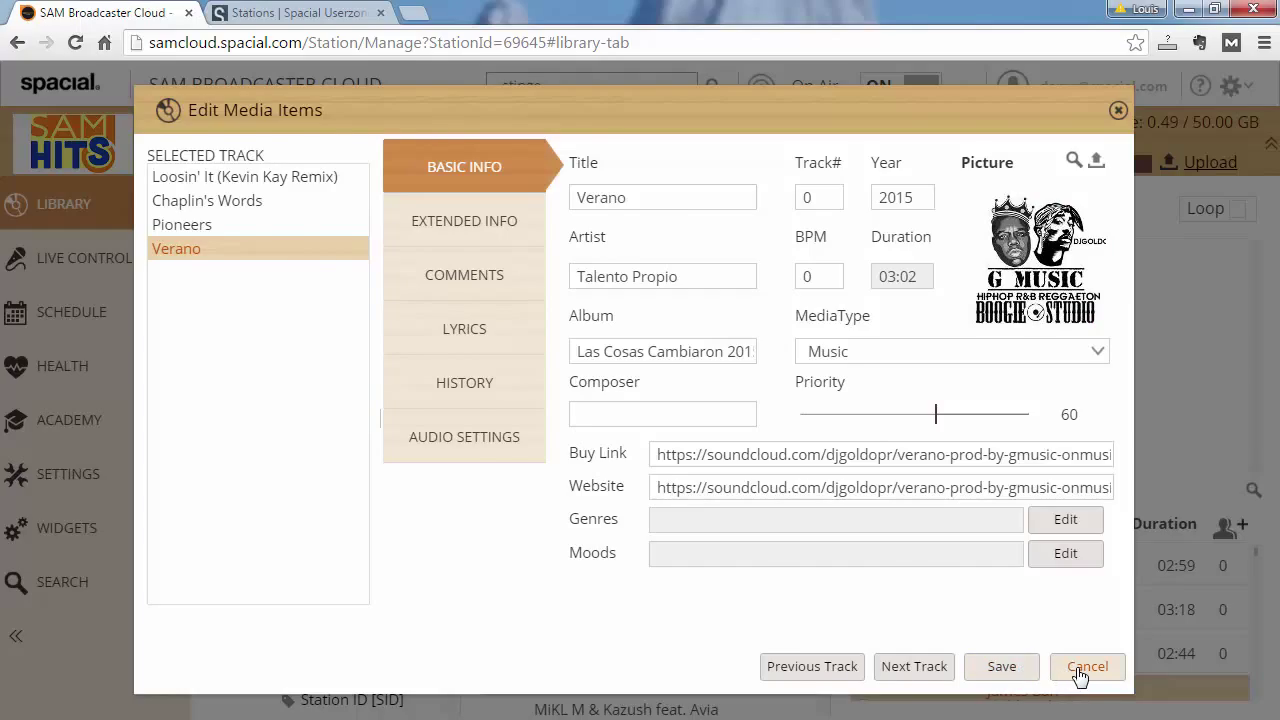
left_click(1086, 666)
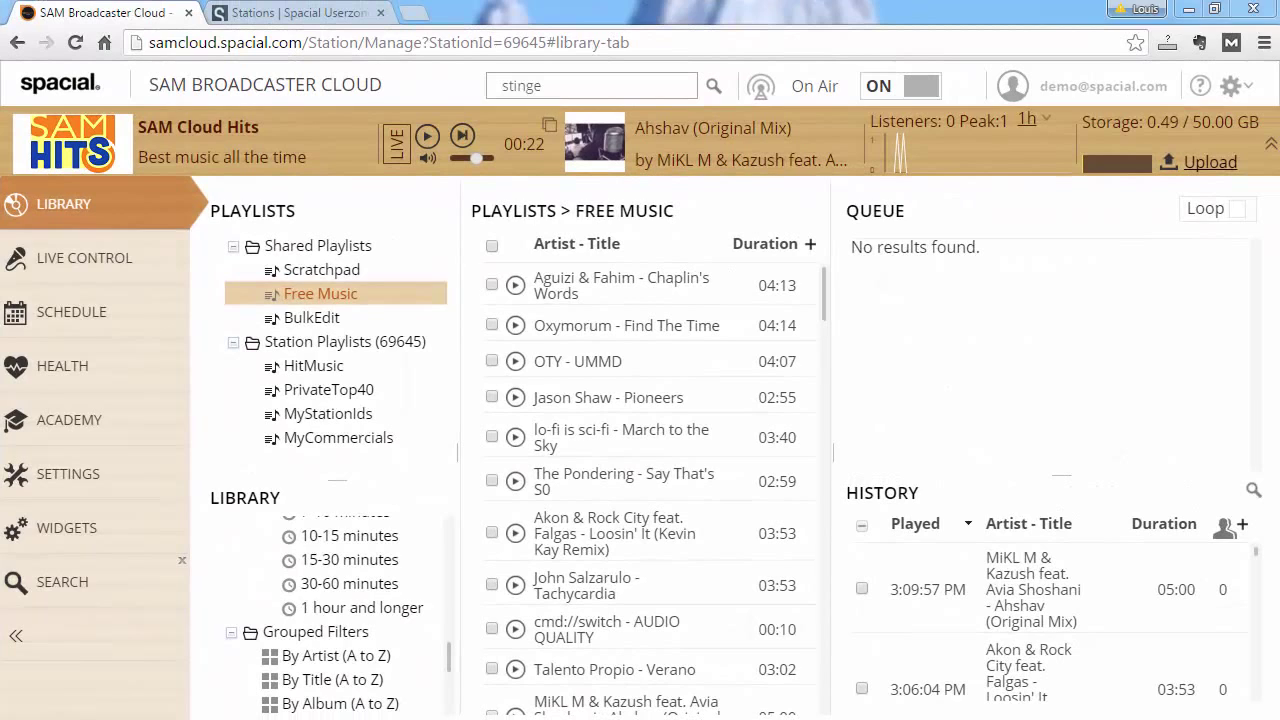